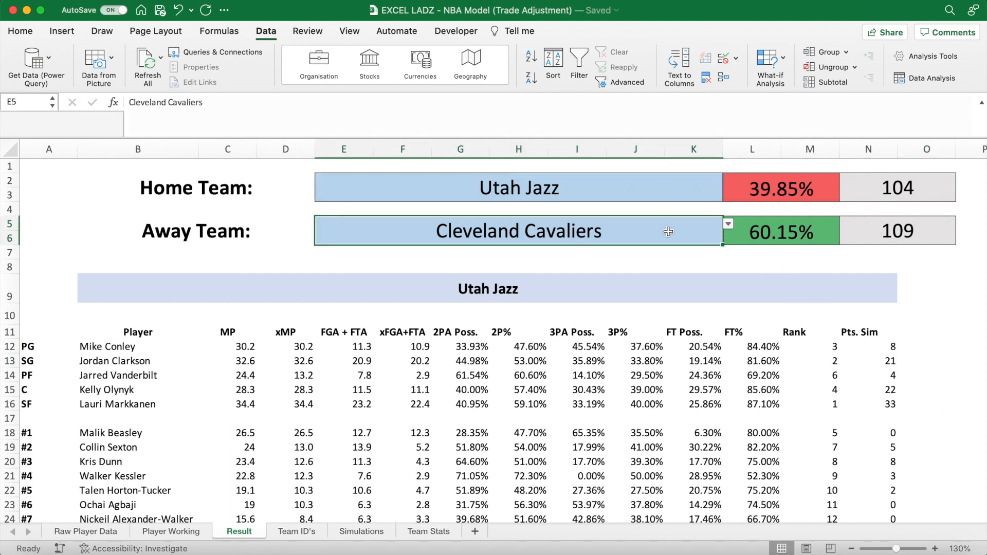
# Review the Result sheet's win probability, simulated points and Malik Beasley lookup formulas.
pyautogui.click(780, 230)
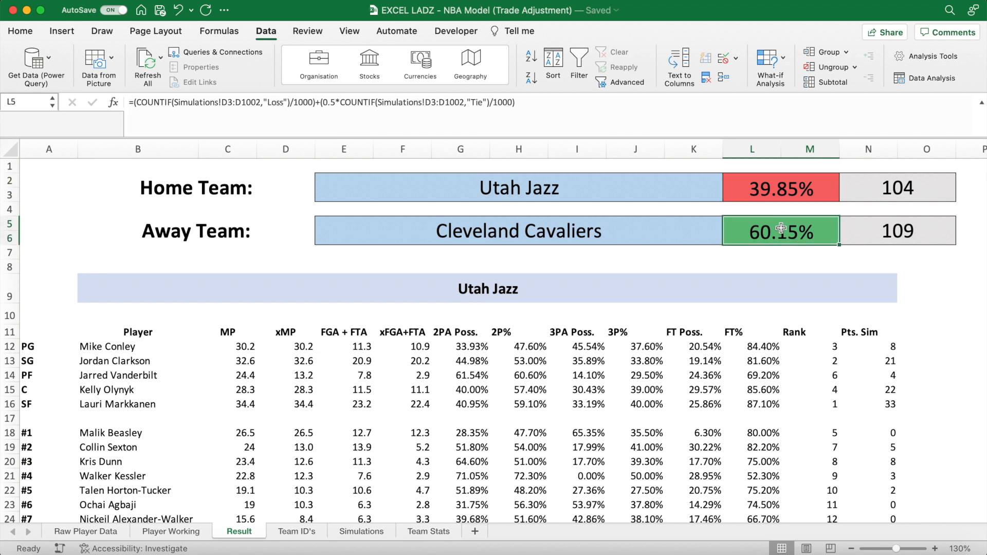
pyautogui.click(896, 187)
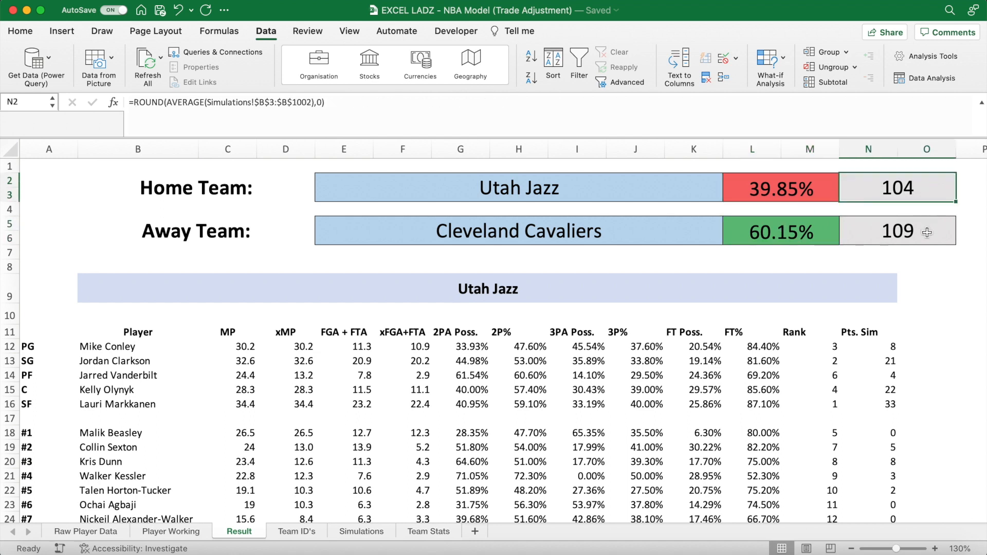
pyautogui.click(896, 230)
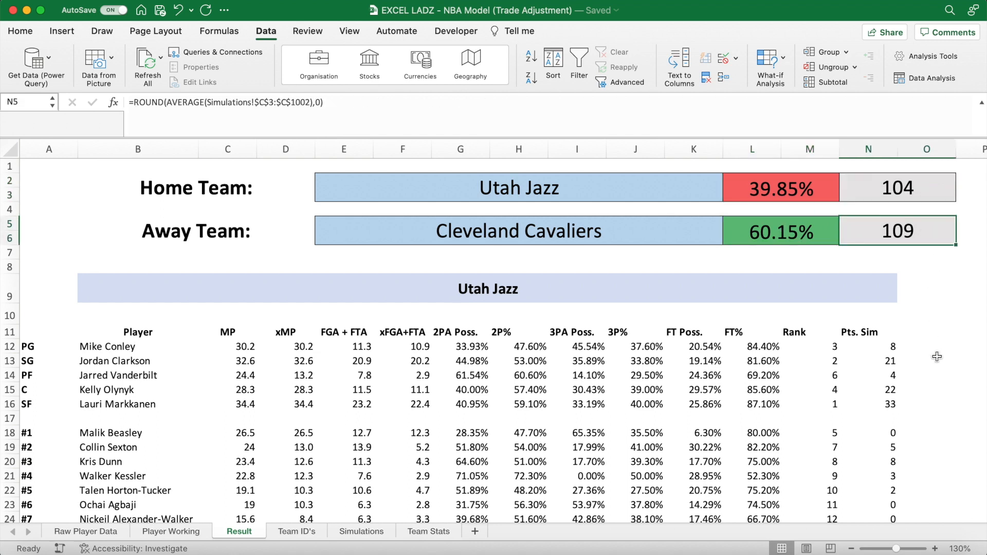
pyautogui.moveTo(669, 291)
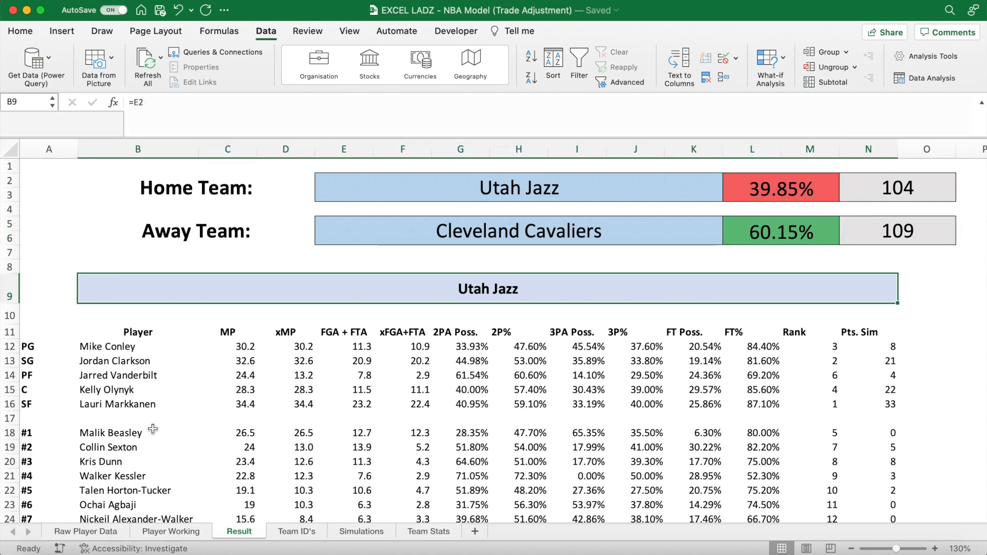
pyautogui.click(137, 433)
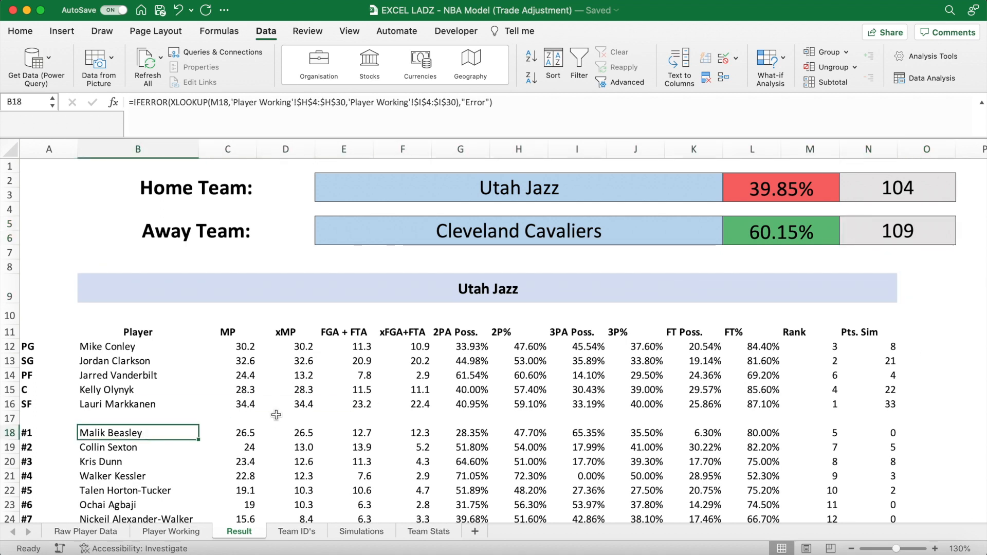
pyautogui.moveTo(510, 444)
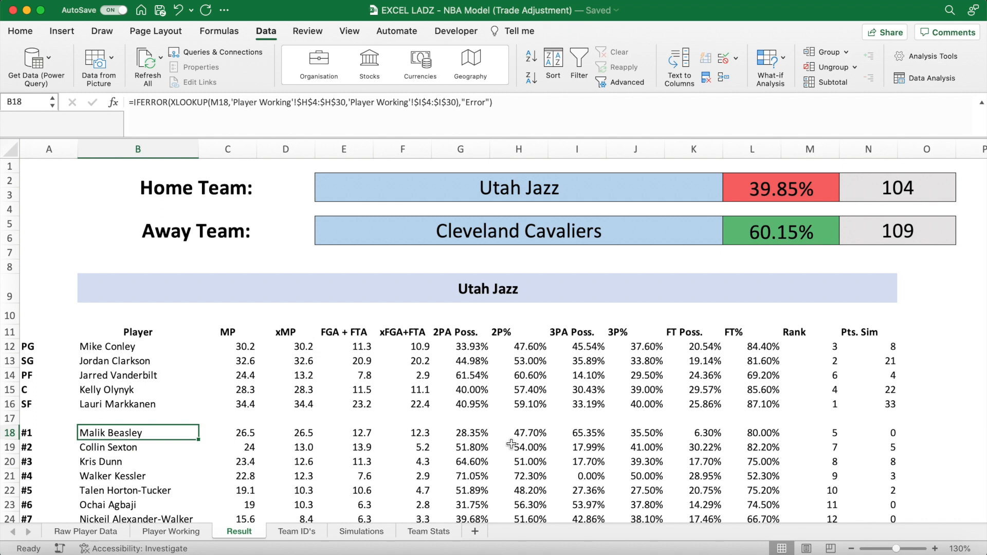
pyautogui.moveTo(280, 466)
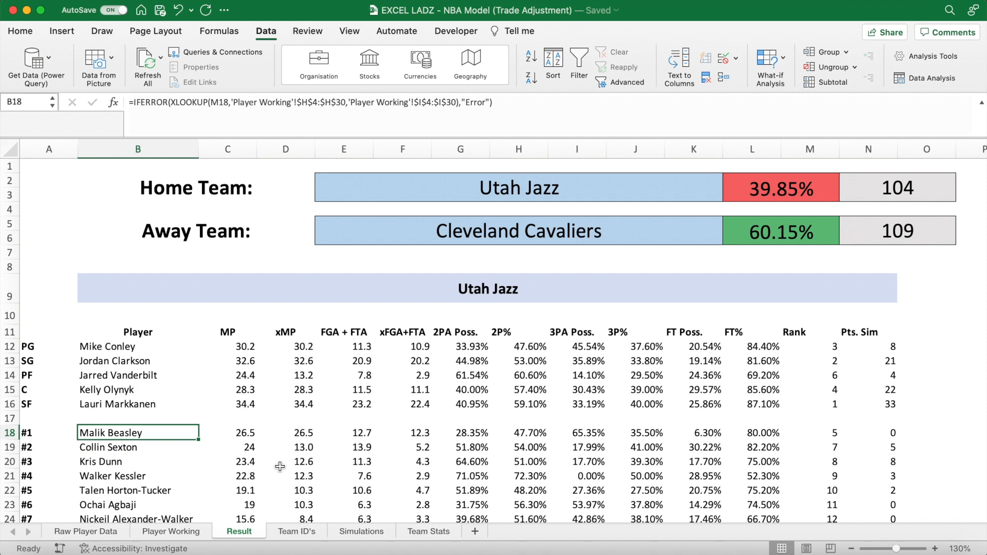
# Switch to Raw Player Data and locate Malik Beasley's TOT and LAL rows.
pyautogui.click(85, 531)
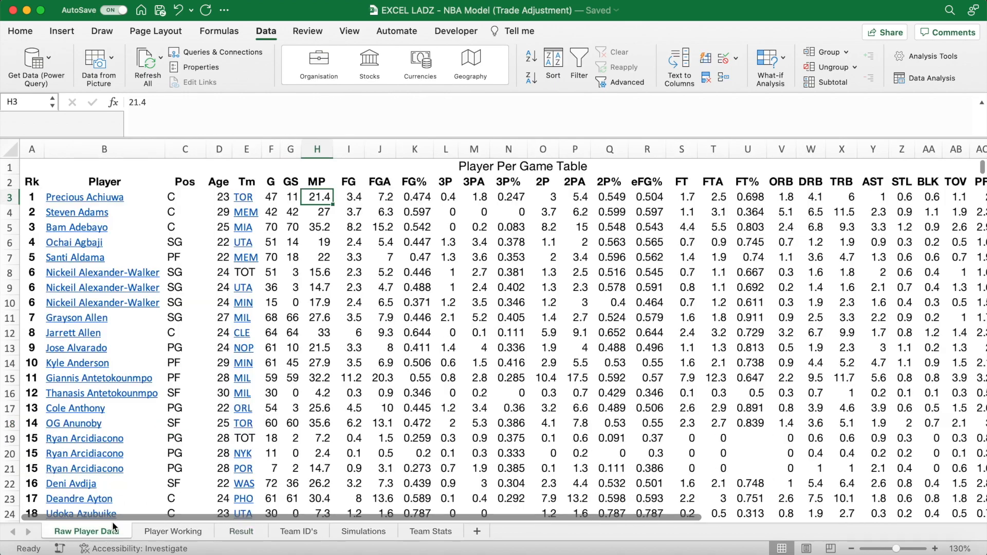
pyautogui.scroll(-3)
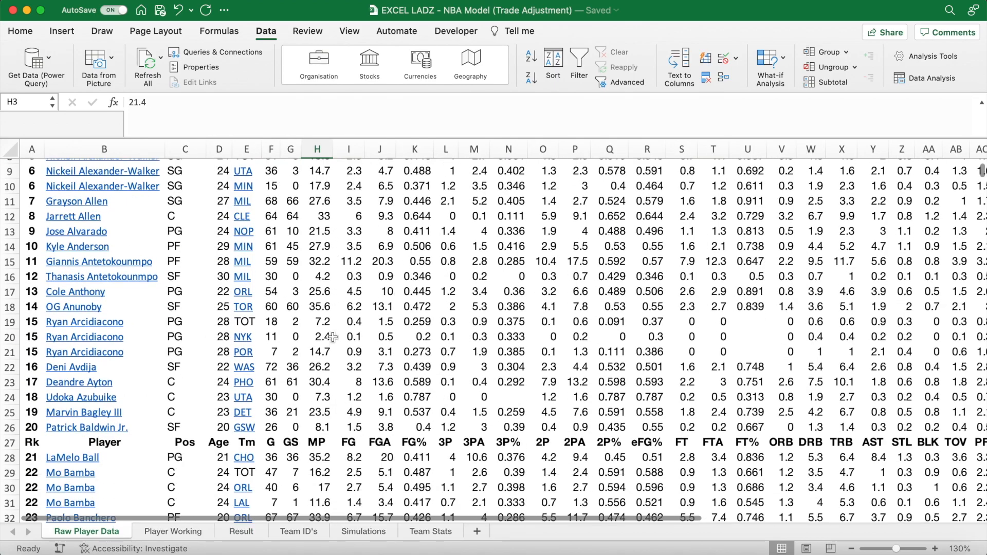
pyautogui.scroll(-3)
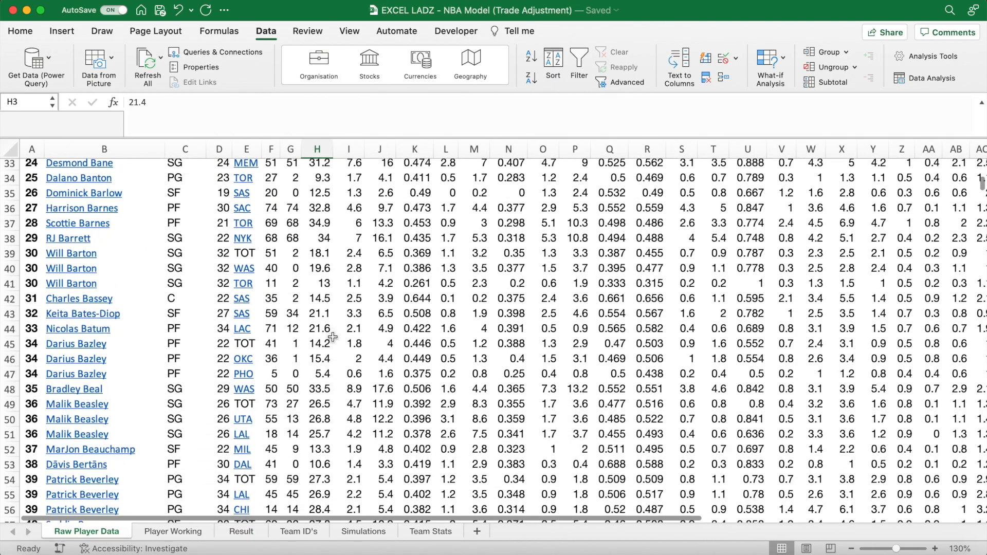
pyautogui.scroll(-3)
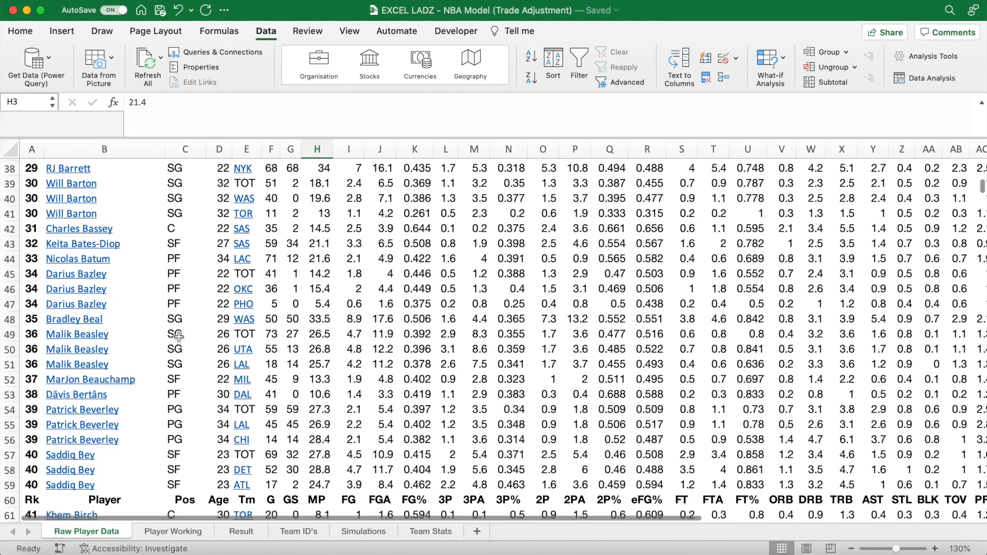
pyautogui.click(78, 334)
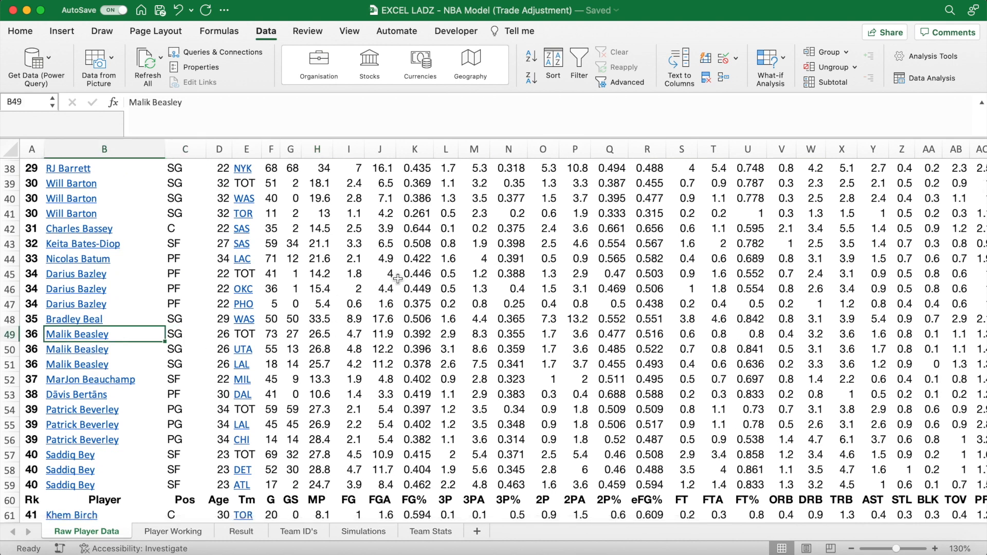
pyautogui.click(77, 364)
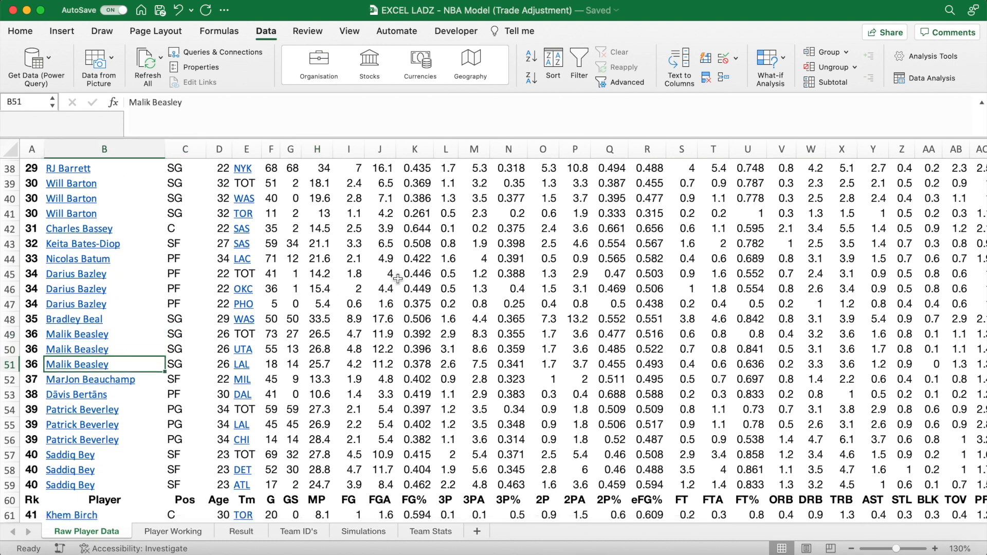
pyautogui.click(105, 334)
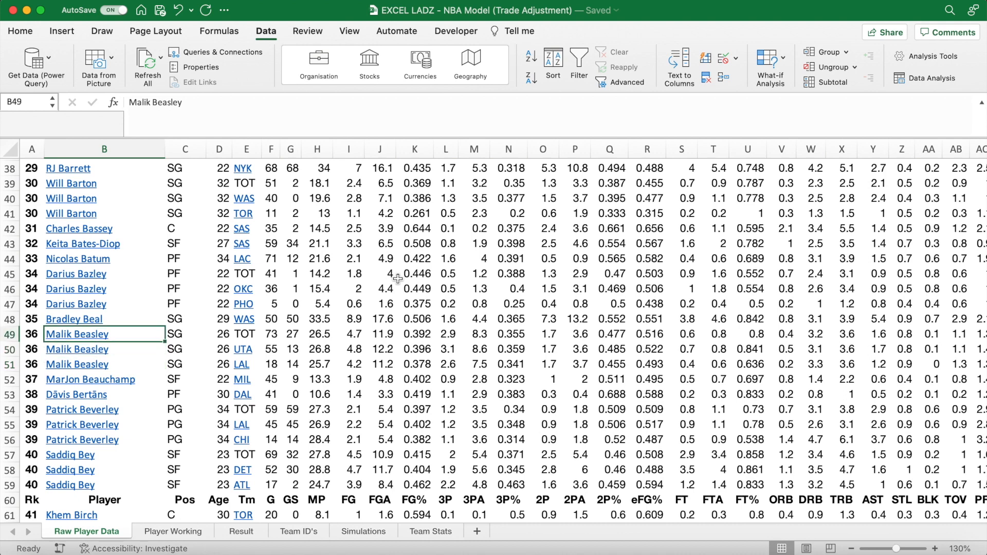
# Compare the TOT, UTA and LAL team codes and games figures across Beasley's rows.
pyautogui.click(246, 333)
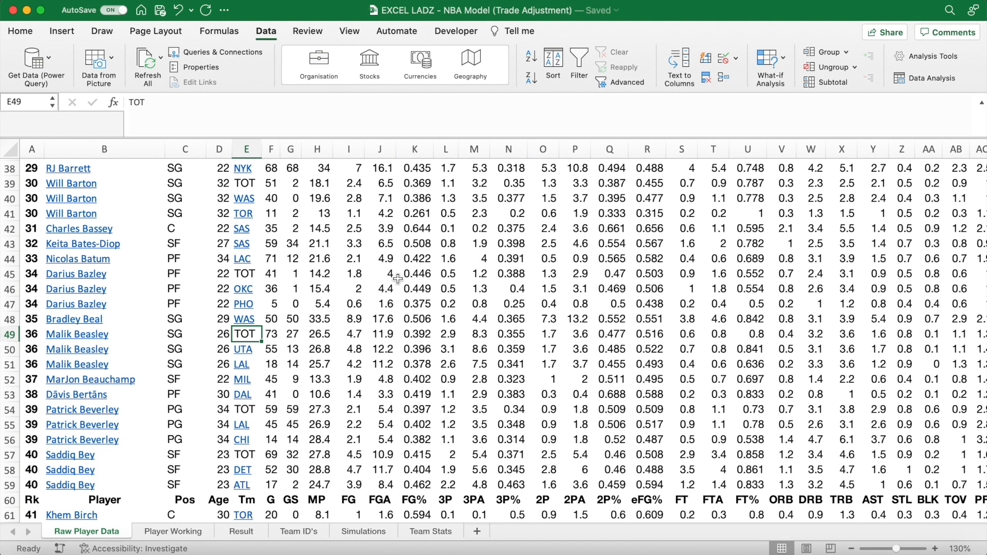
pyautogui.click(246, 348)
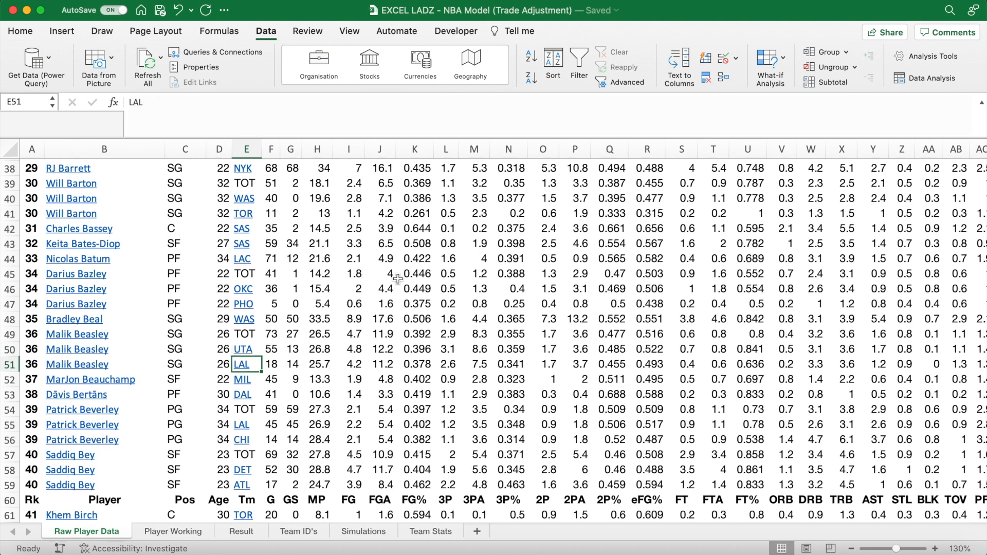
pyautogui.click(244, 348)
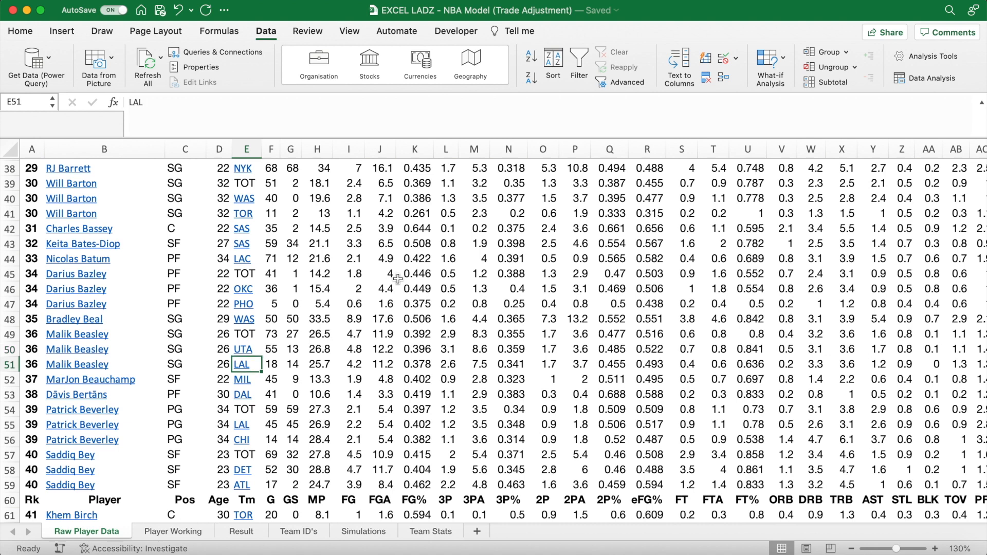
pyautogui.click(246, 334)
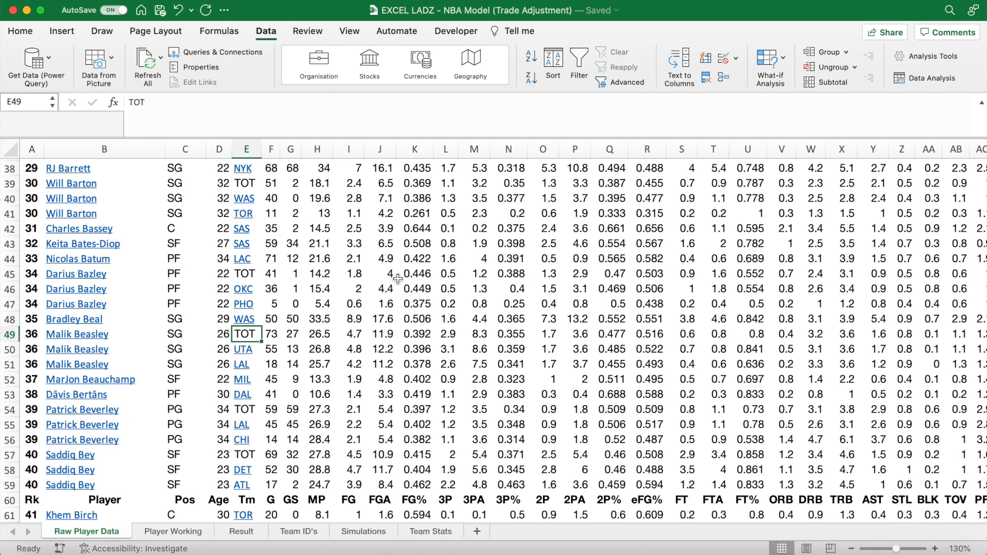
pyautogui.click(270, 364)
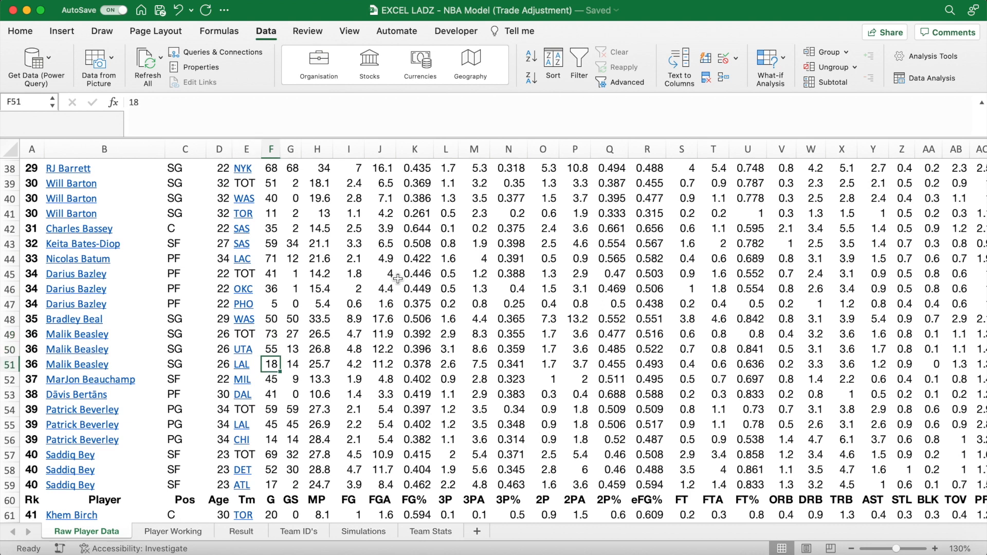
pyautogui.click(290, 334)
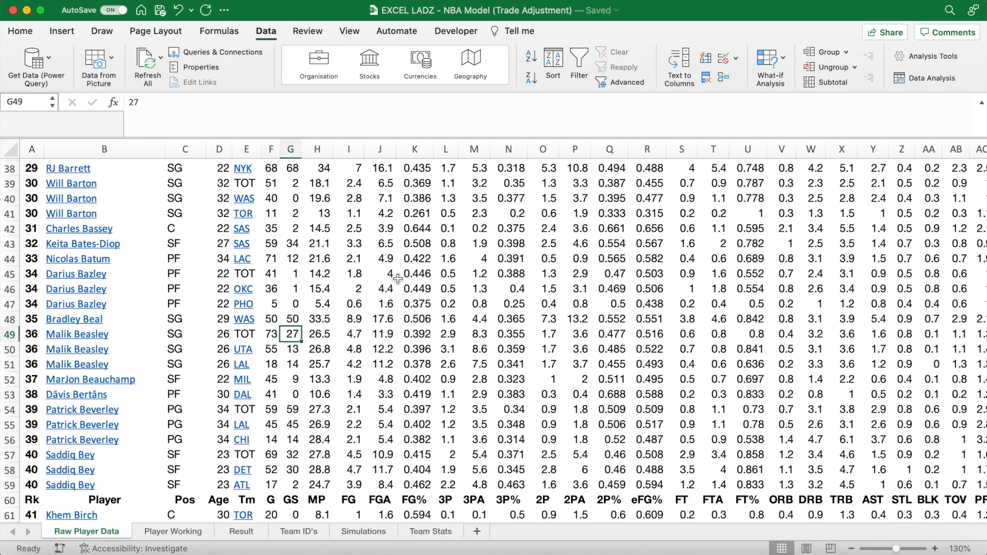
pyautogui.click(290, 363)
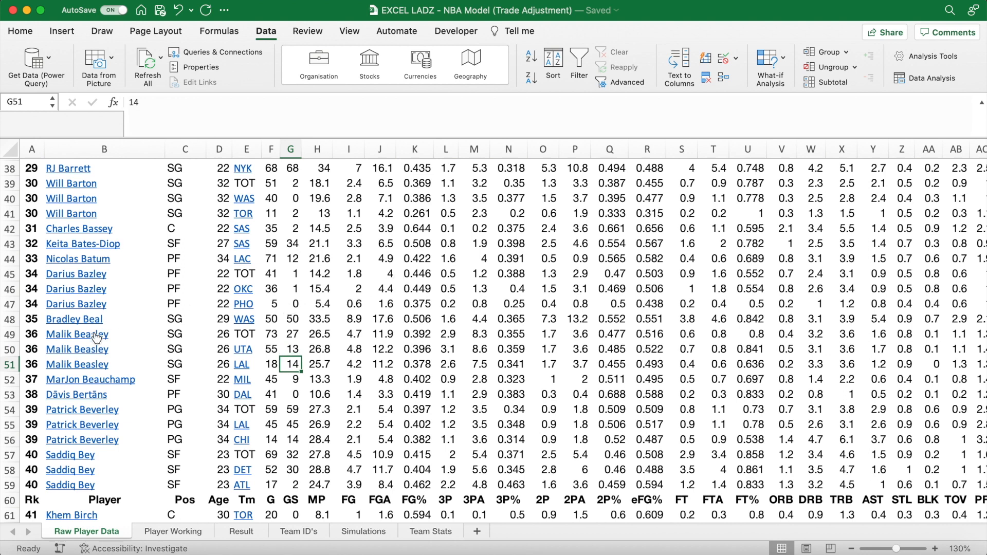
pyautogui.click(10, 334)
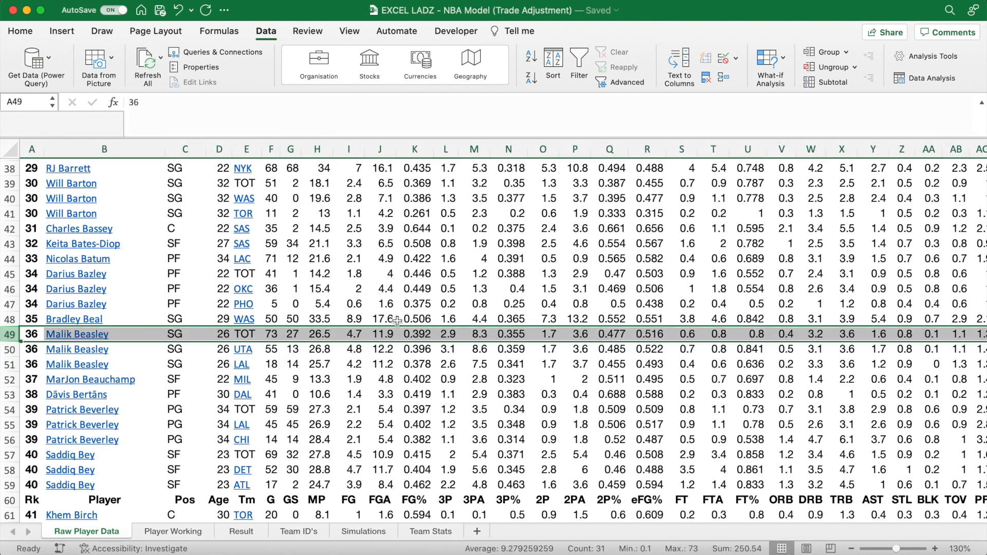
pyautogui.moveTo(213, 355)
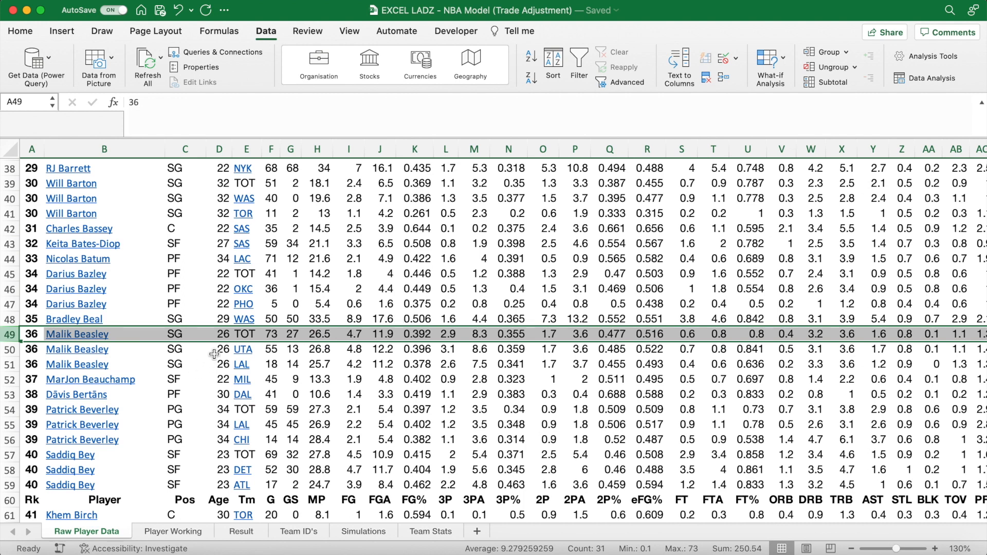
pyautogui.click(242, 364)
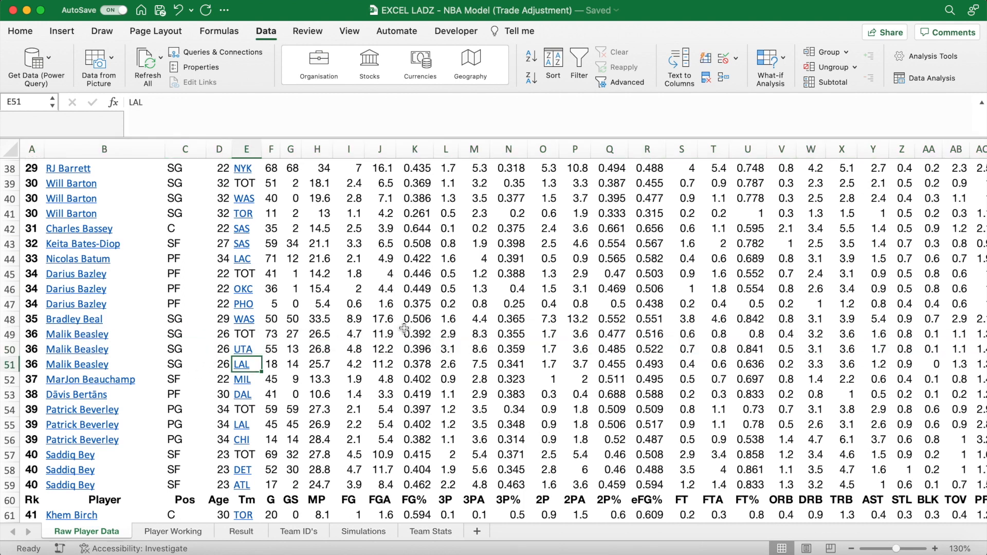
pyautogui.click(244, 350)
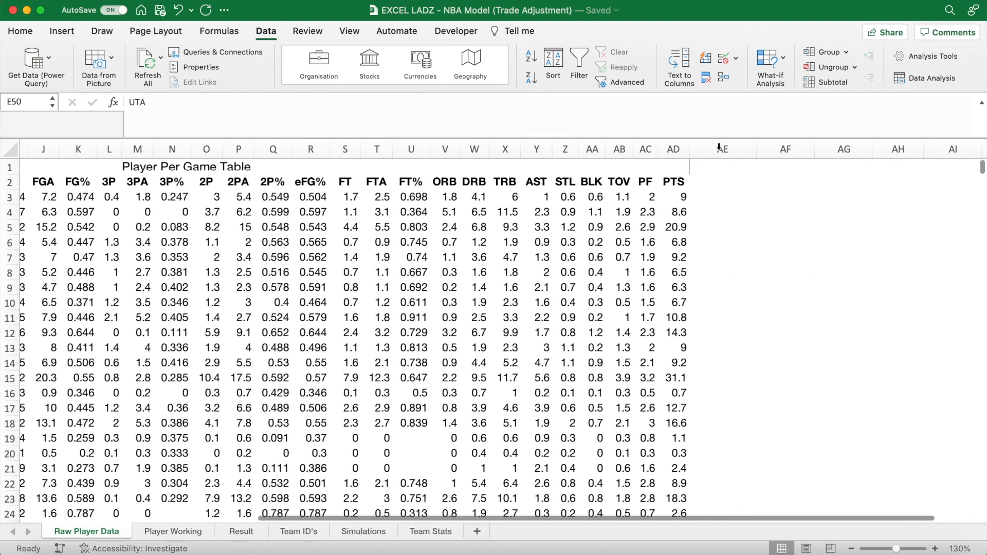
# Bring up the border styles for the empty column after PTS.
pyautogui.click(178, 78)
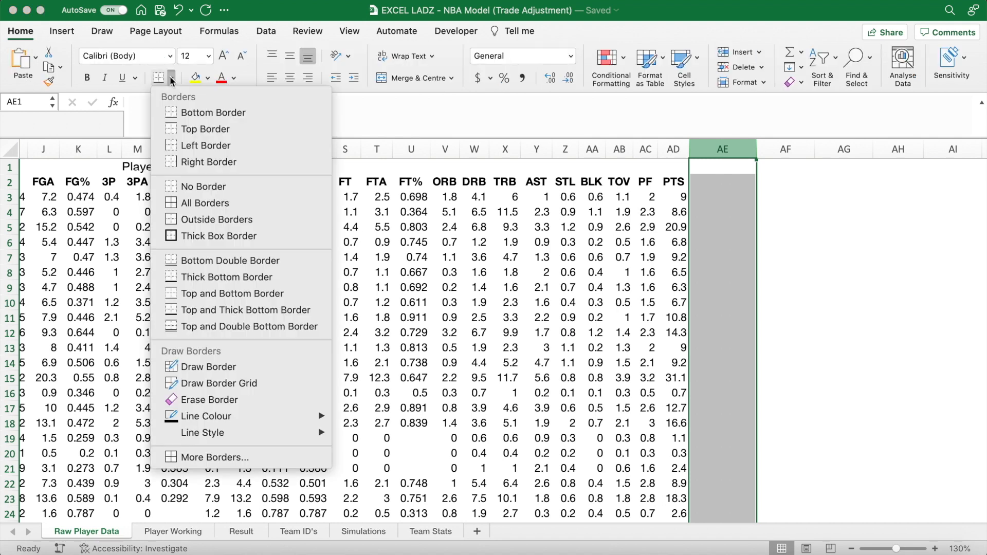
pyautogui.moveTo(207, 145)
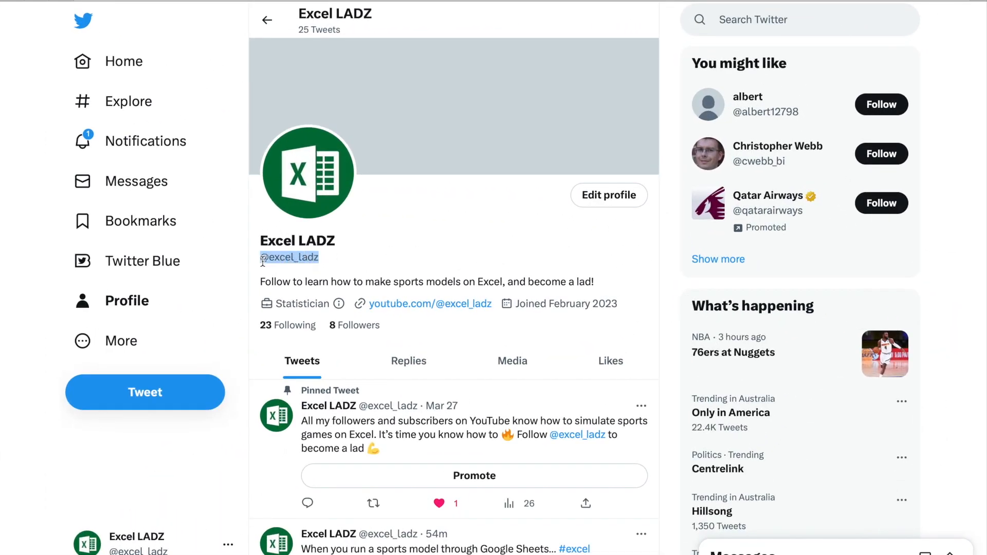
pyautogui.moveTo(399, 256)
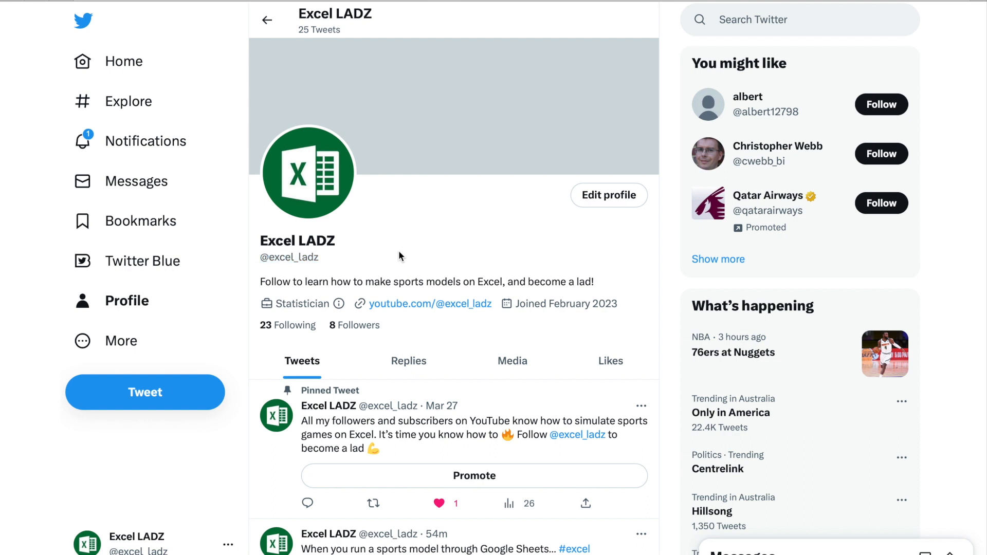
pyautogui.moveTo(492, 314)
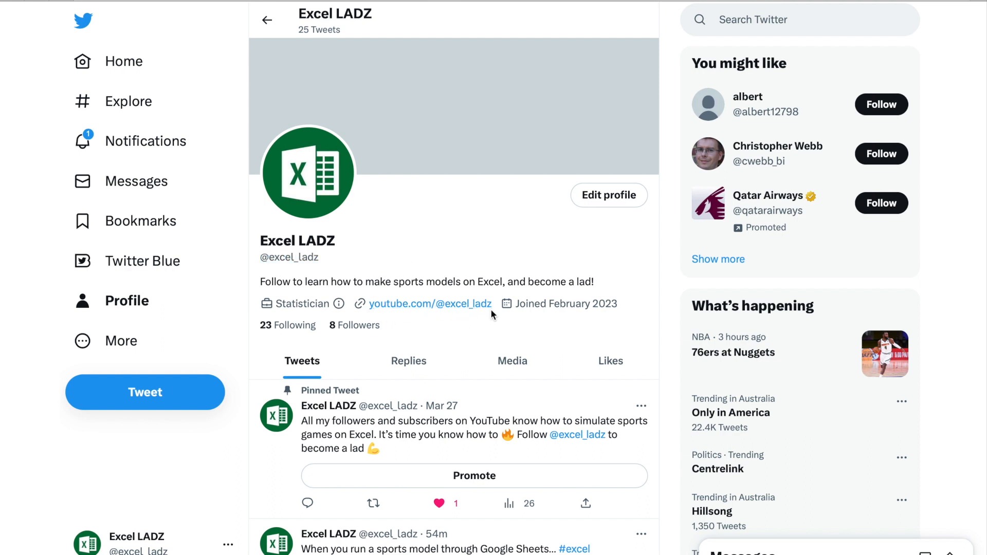
pyautogui.moveTo(661, 365)
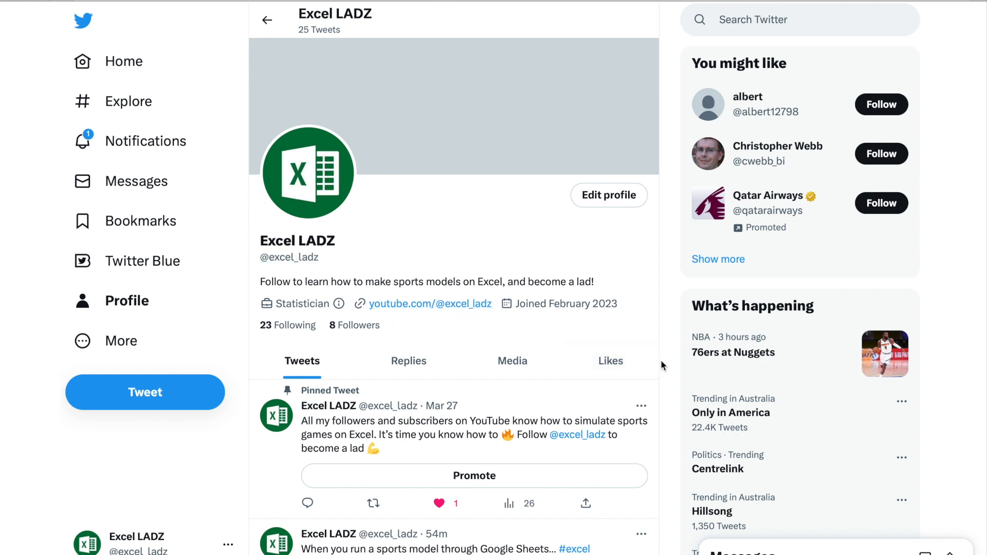
pyautogui.scroll(-3)
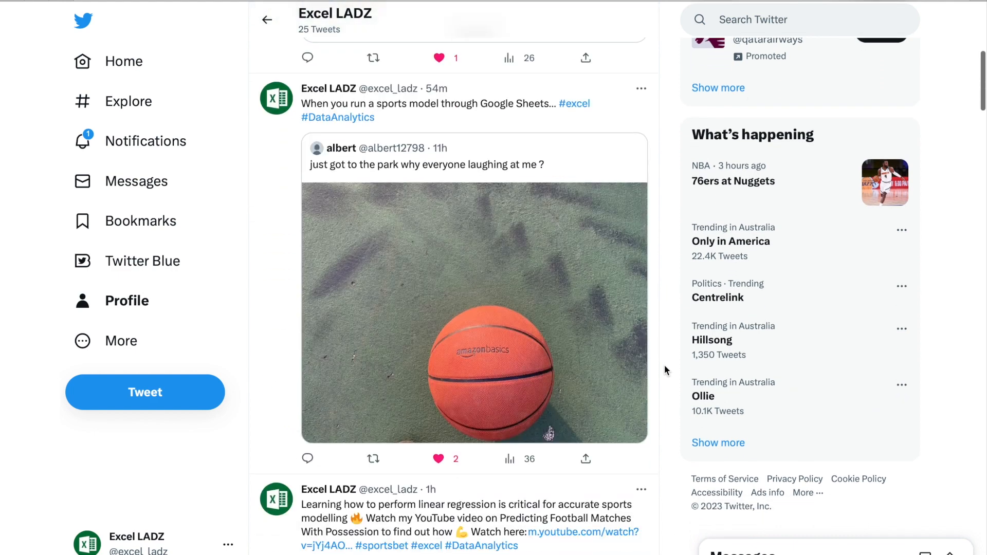
pyautogui.scroll(-3)
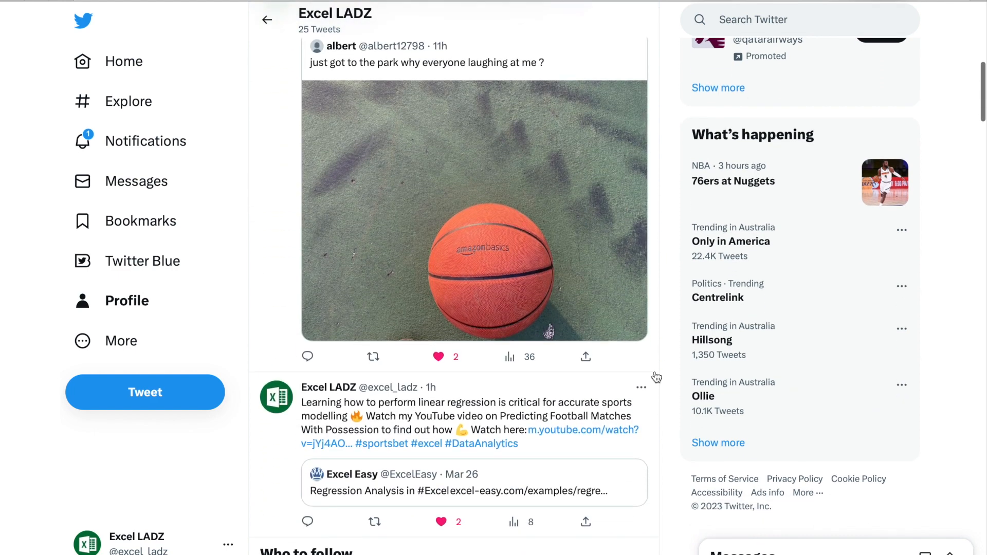
pyautogui.moveTo(566, 439)
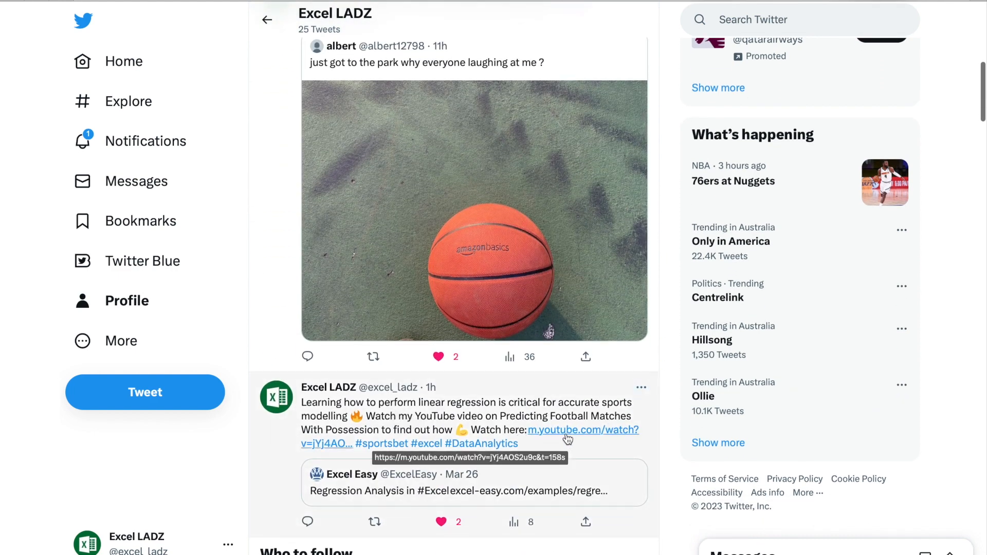
pyautogui.moveTo(671, 369)
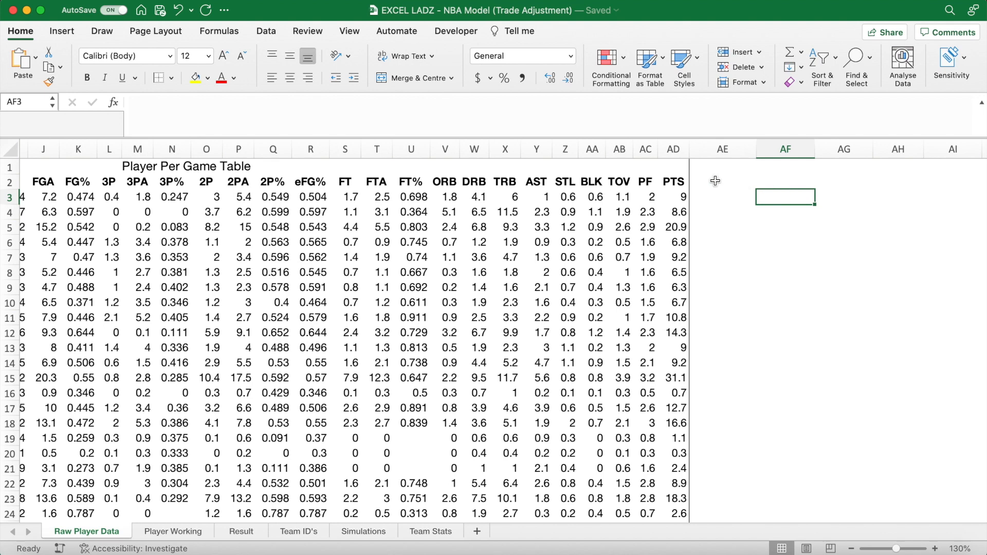
# Head AE2 'Unique Players' and enter =UNIQUE(B3:B1000) in AE3.
pyautogui.click(721, 181)
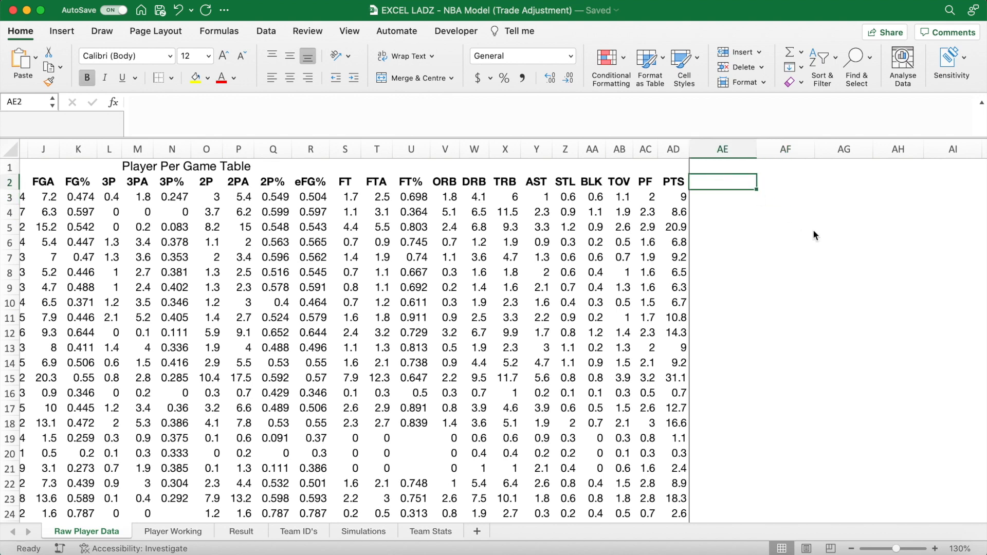
pyautogui.write('Unique Players')
pyautogui.click(723, 196)
pyautogui.write('=')
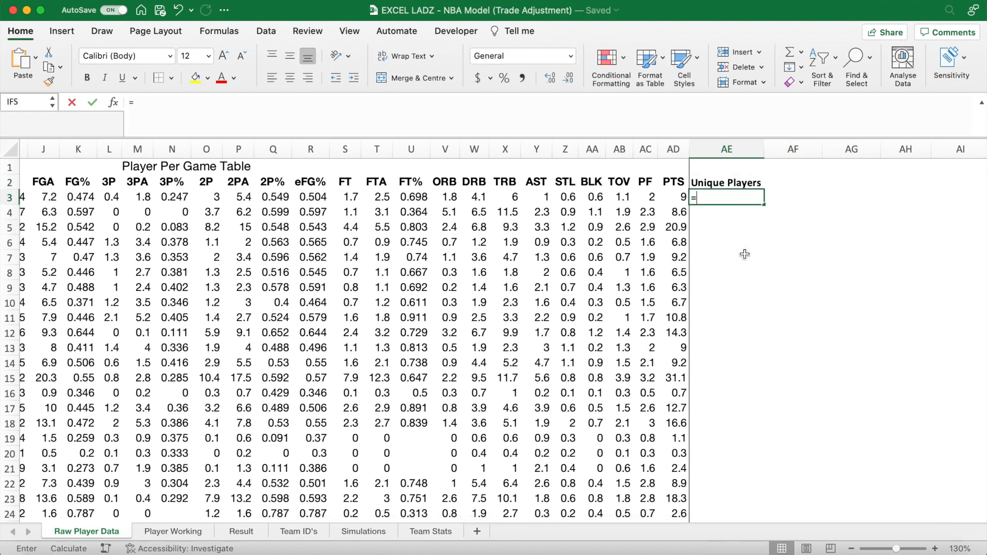
pyautogui.write('UNIQUE(')
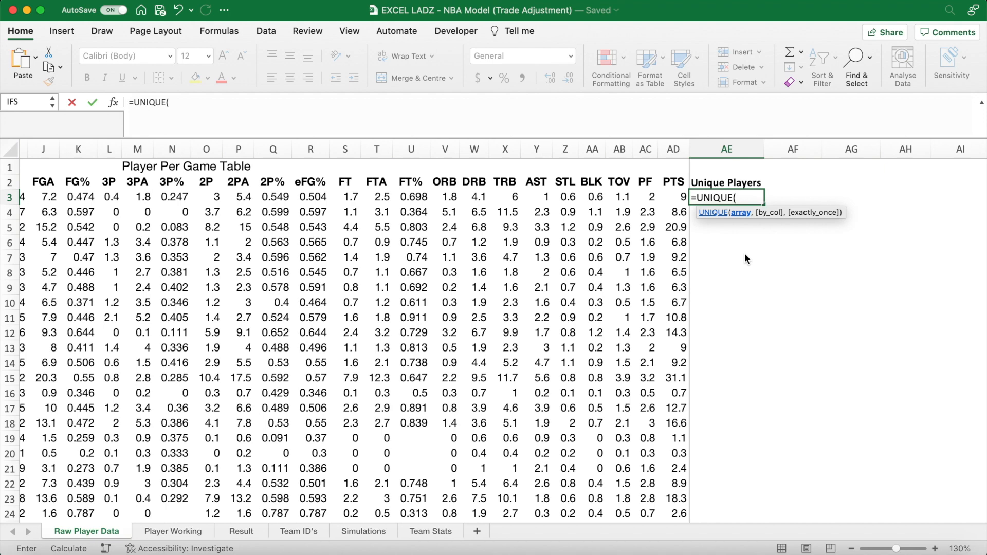
pyautogui.hscroll(-3)
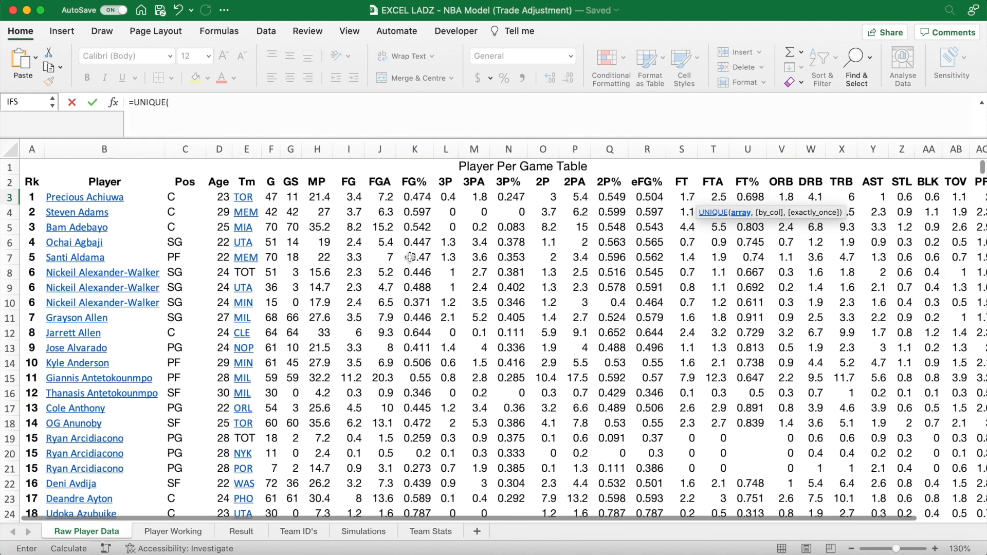
pyautogui.click(83, 197)
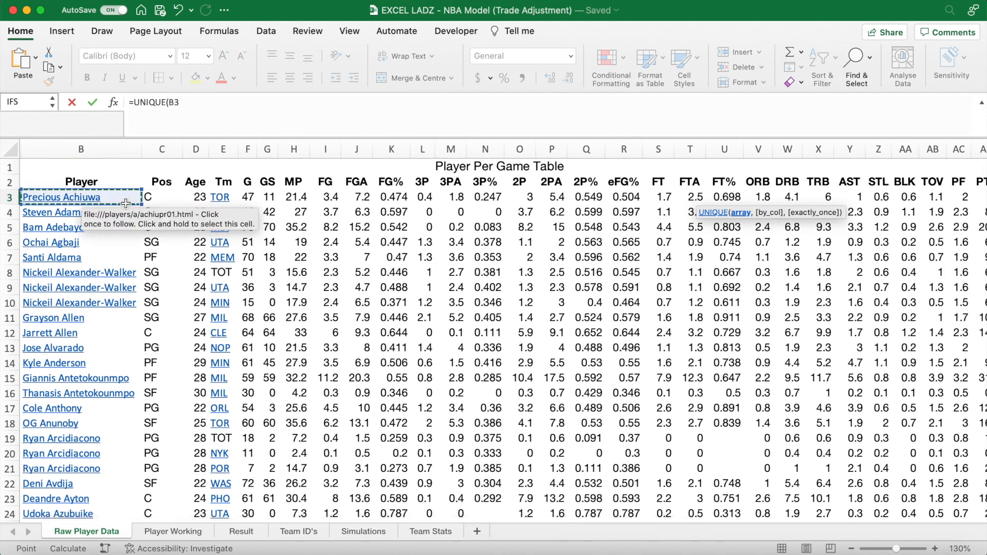
pyautogui.write(':B1000')
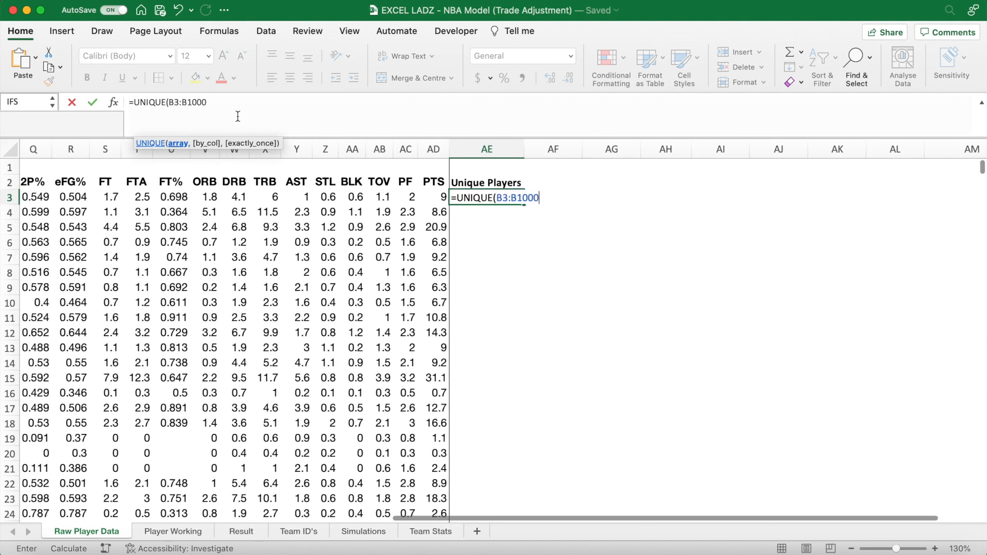
pyautogui.write(')')
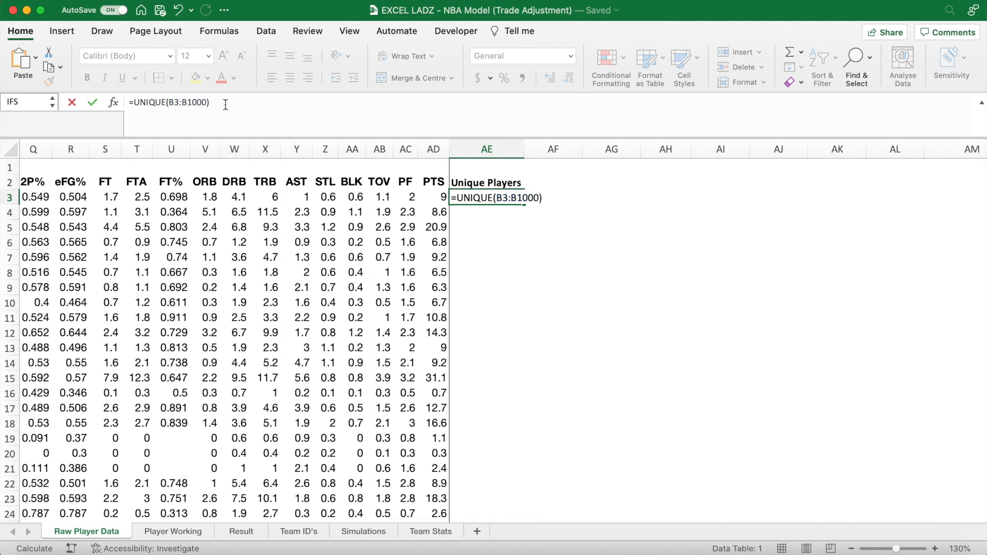
pyautogui.press('Return')
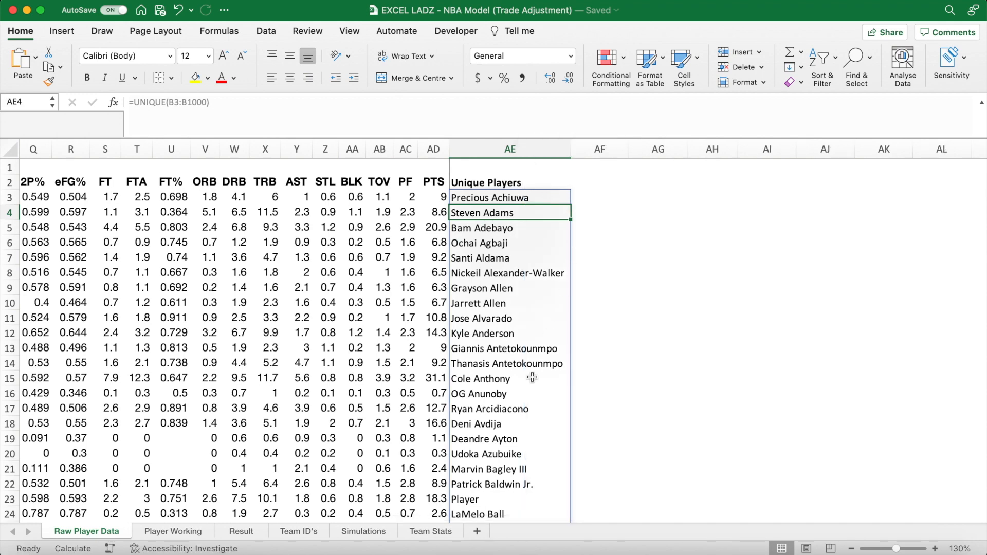
pyautogui.scroll(-3)
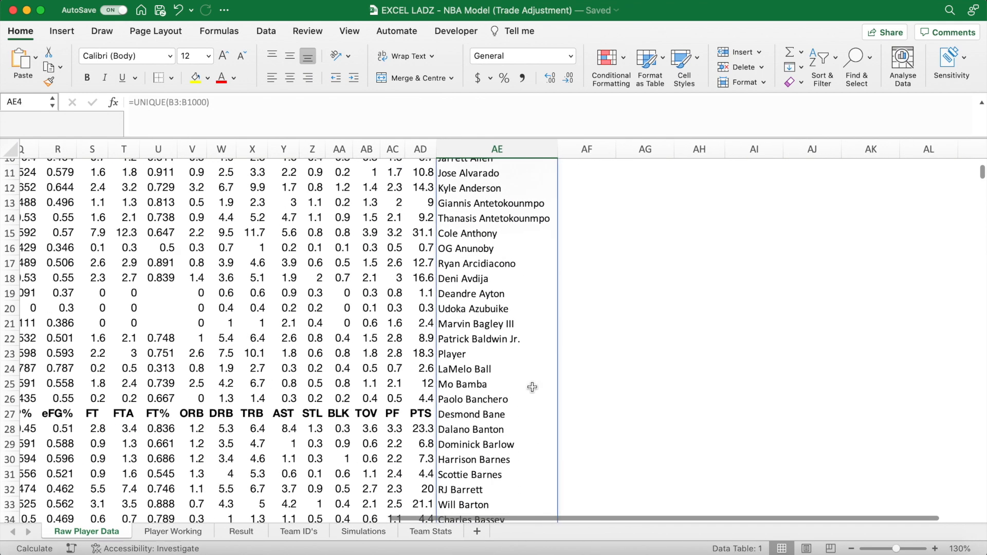
pyautogui.click(477, 265)
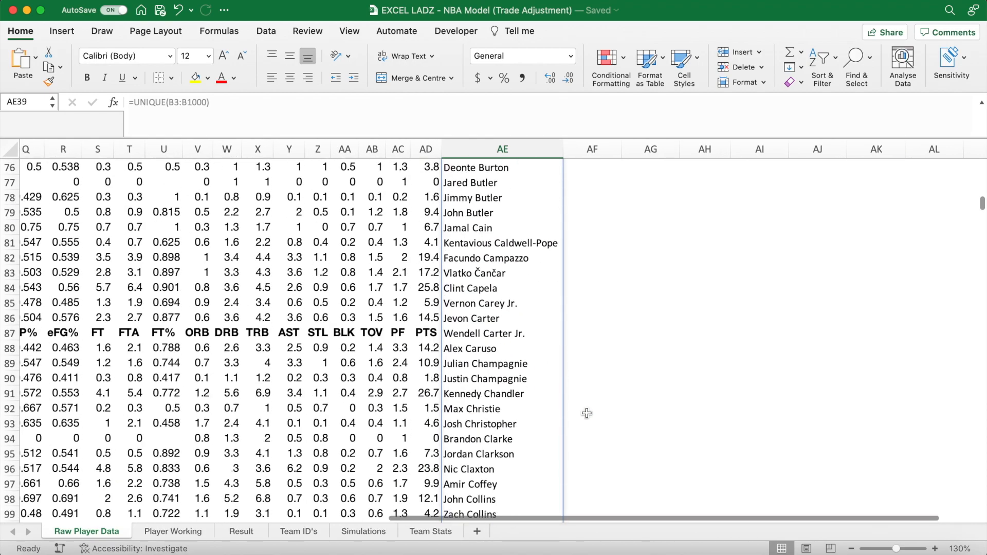
pyautogui.scroll(-3)
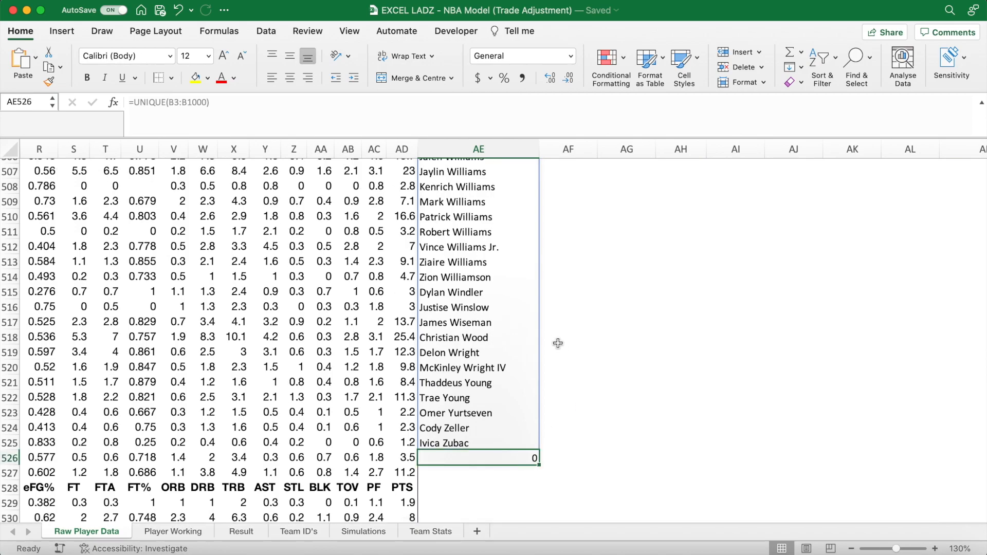
pyautogui.scroll(3)
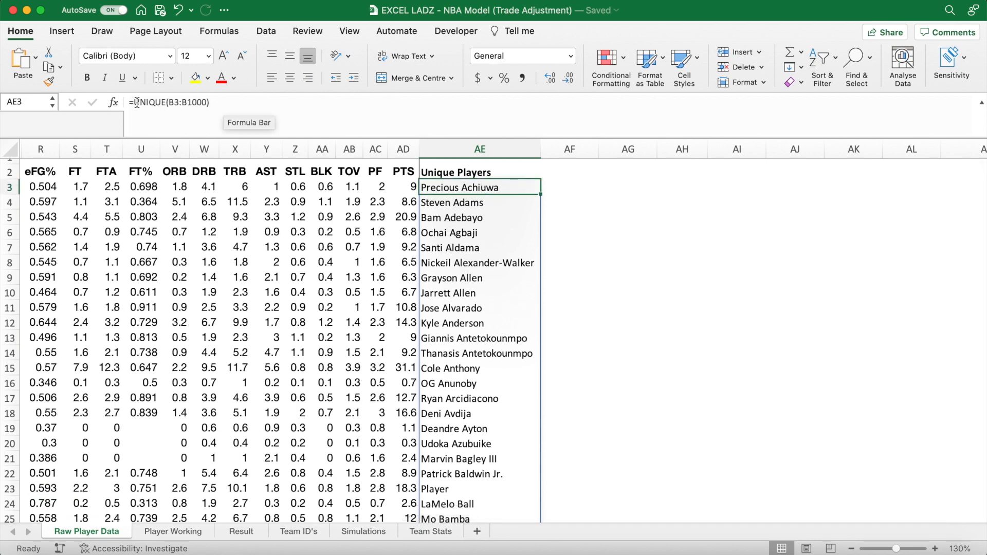
# Rewrite AE3 as =IF(UNIQUE(B3:B1000)=0,"",UNIQUE(B3:B1000)) to blank trailing zeros.
pyautogui.write('IF(')
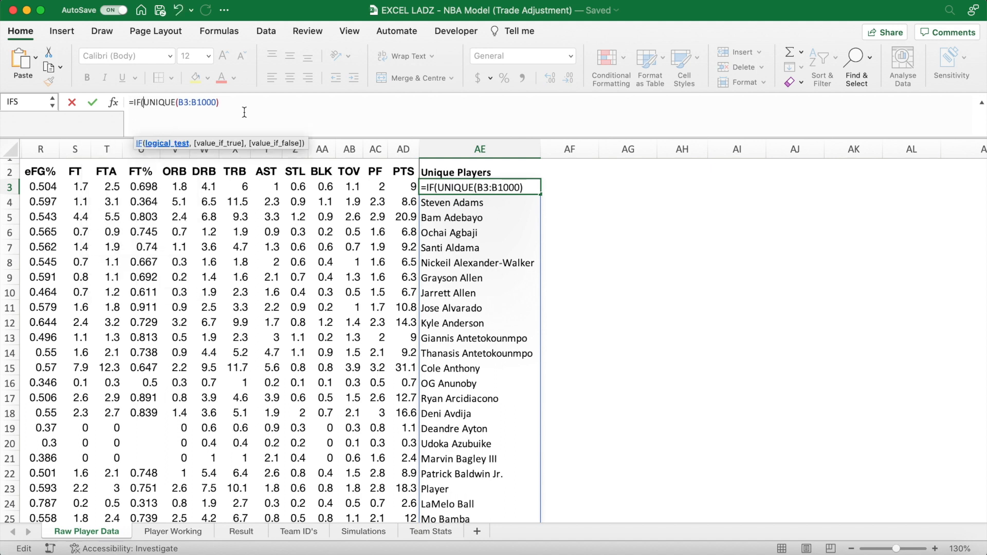
pyautogui.write('=')
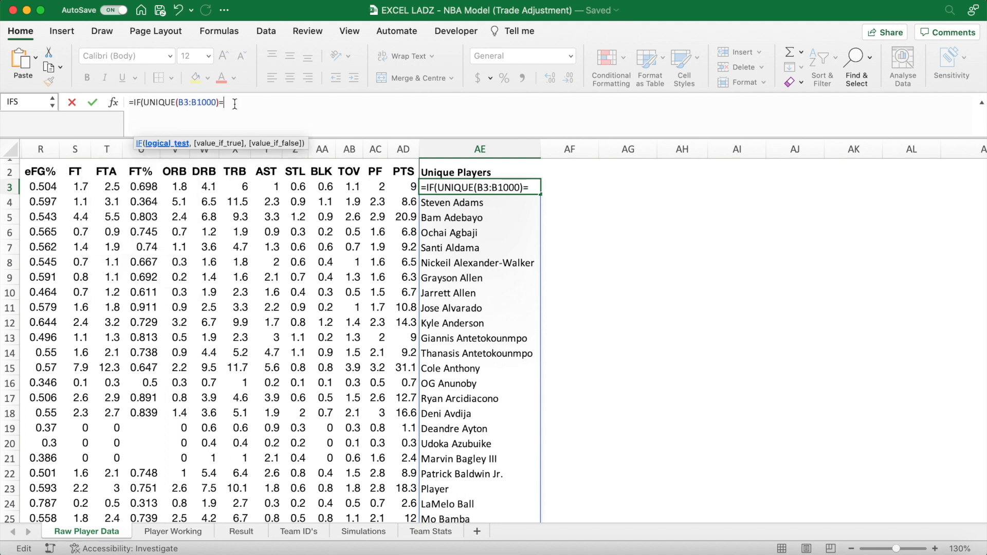
pyautogui.write('0,""')
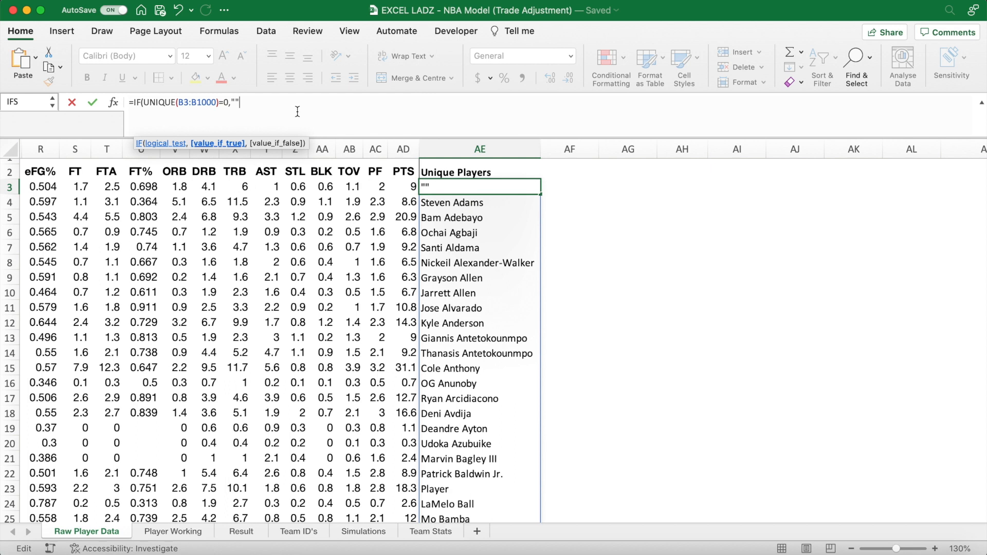
pyautogui.write('UNIQUE')
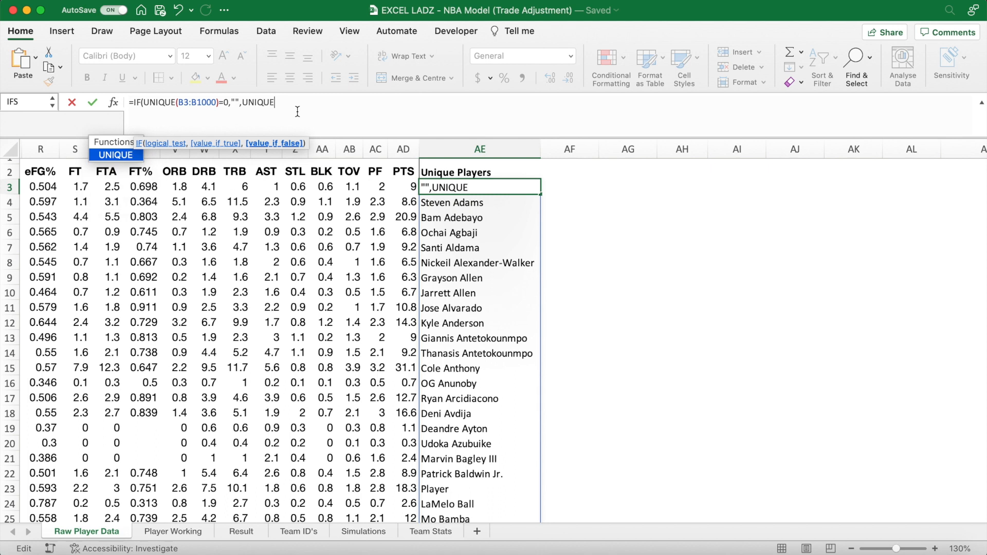
pyautogui.write('(B')
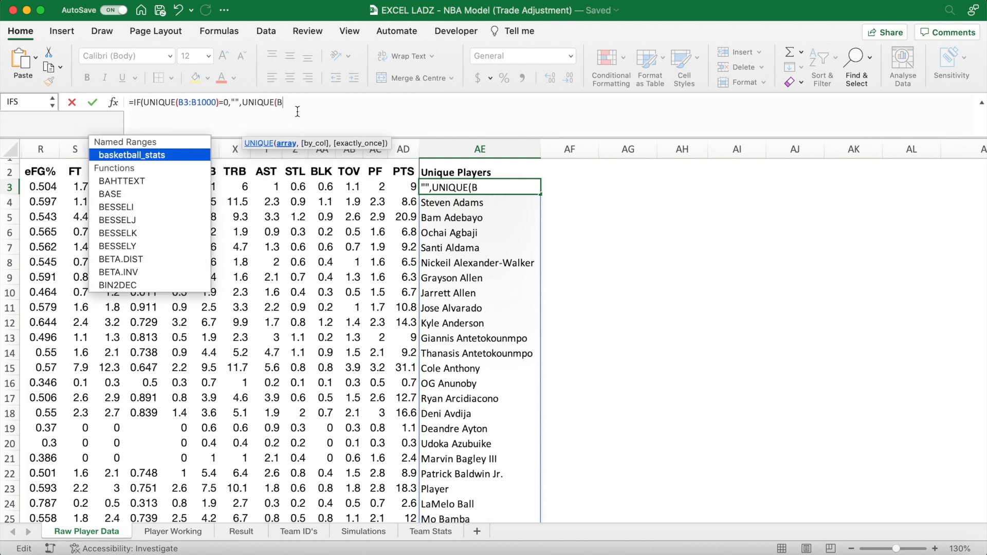
pyautogui.write('3:B10')
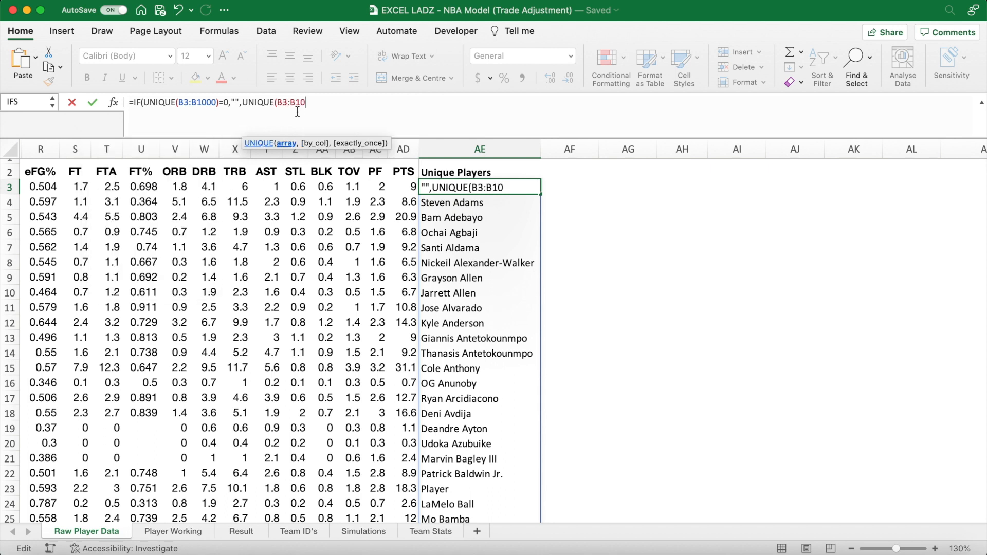
pyautogui.write('00')
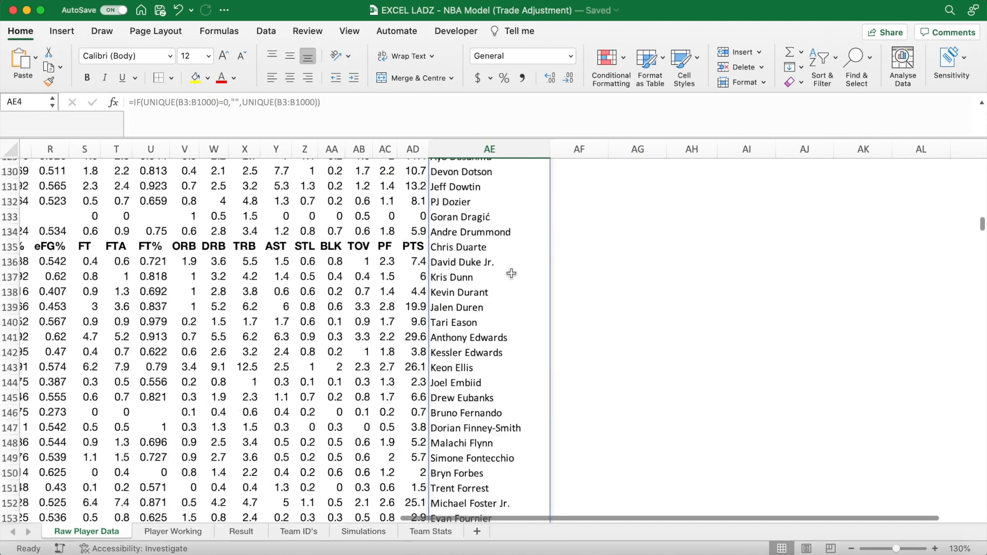
pyautogui.scroll(-3)
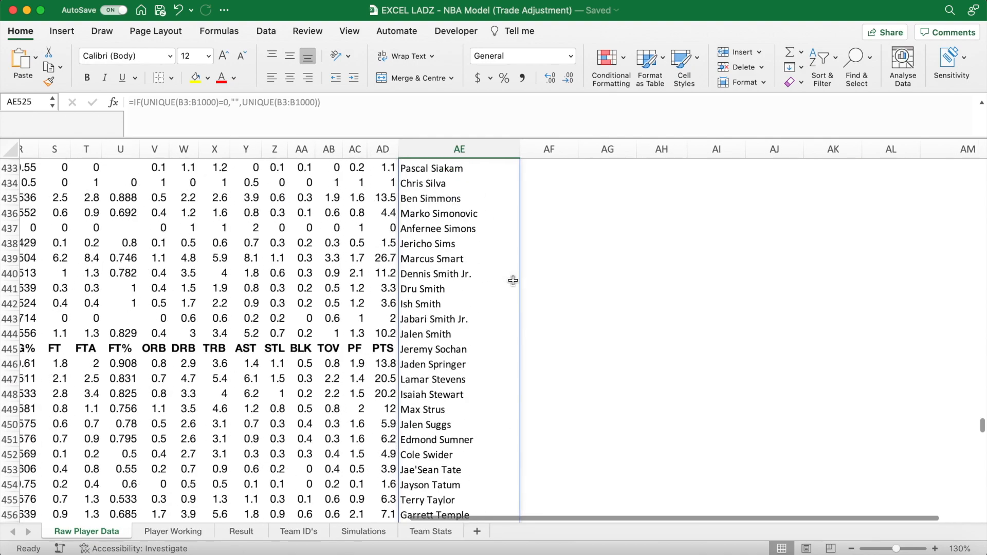
pyautogui.click(498, 191)
pyautogui.write('C')
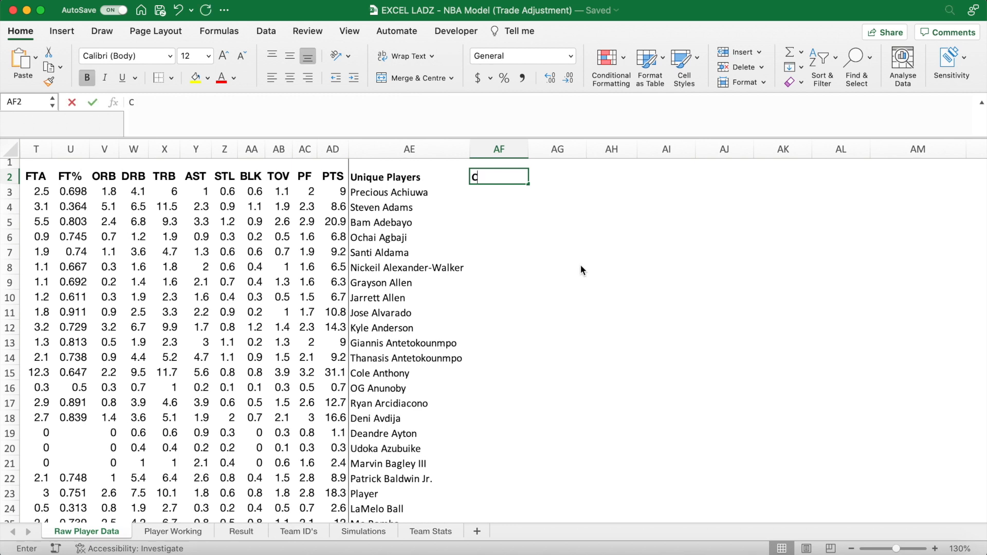
# Enter a 'Current Team' heading in AF2 and select AF3 beneath it.
pyautogui.write('urrent Team')
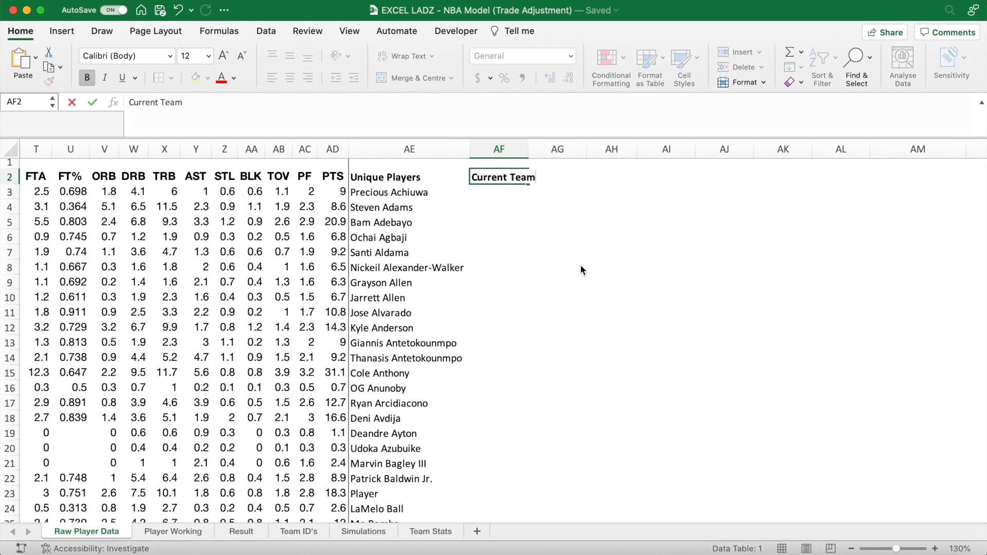
pyautogui.click(567, 237)
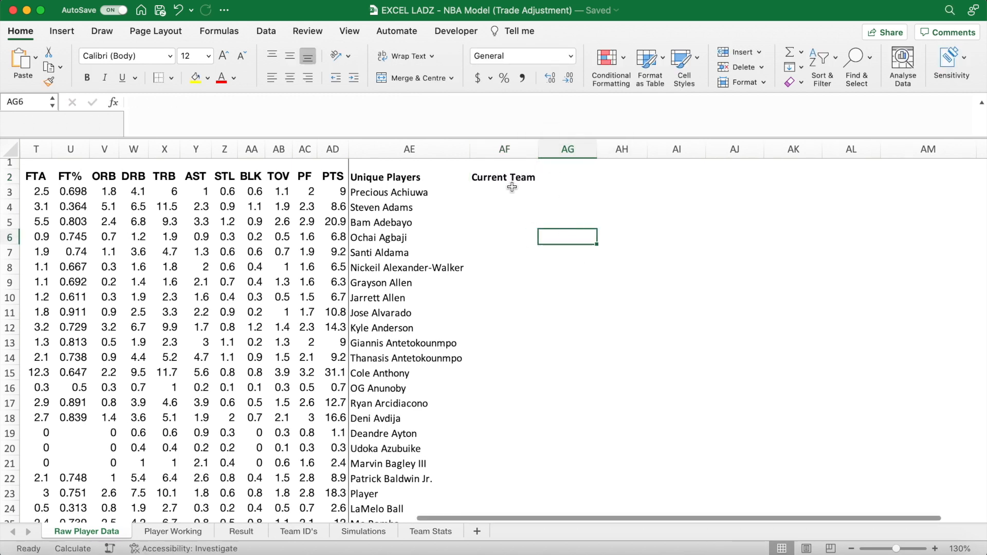
pyautogui.click(511, 198)
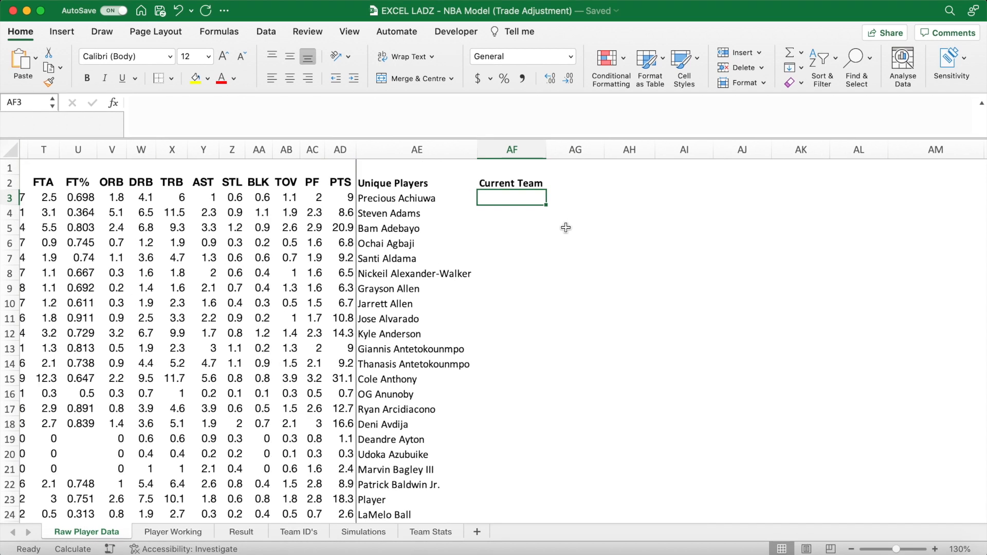
# Build XLOOKUP(AE3,$B$3:$B$1000,$E$3:$E$1000,,,-1) returning the player's last listed team.
pyautogui.write('=XLOOKUP(')
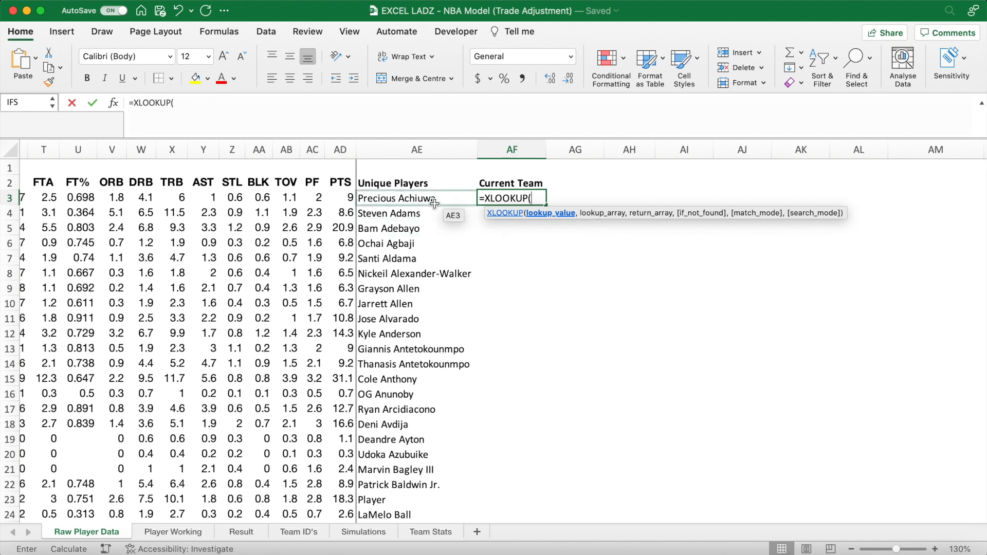
pyautogui.click(414, 198)
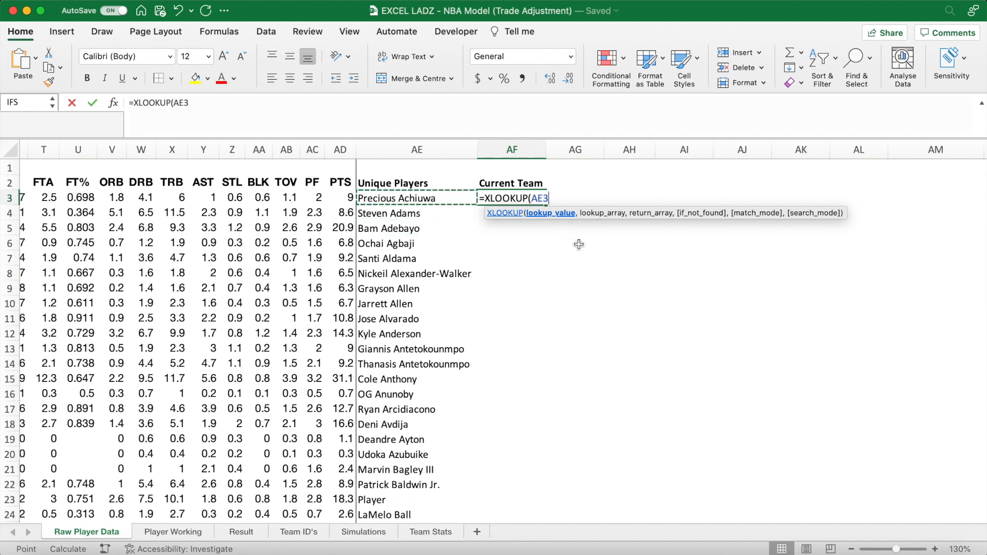
pyautogui.write(',')
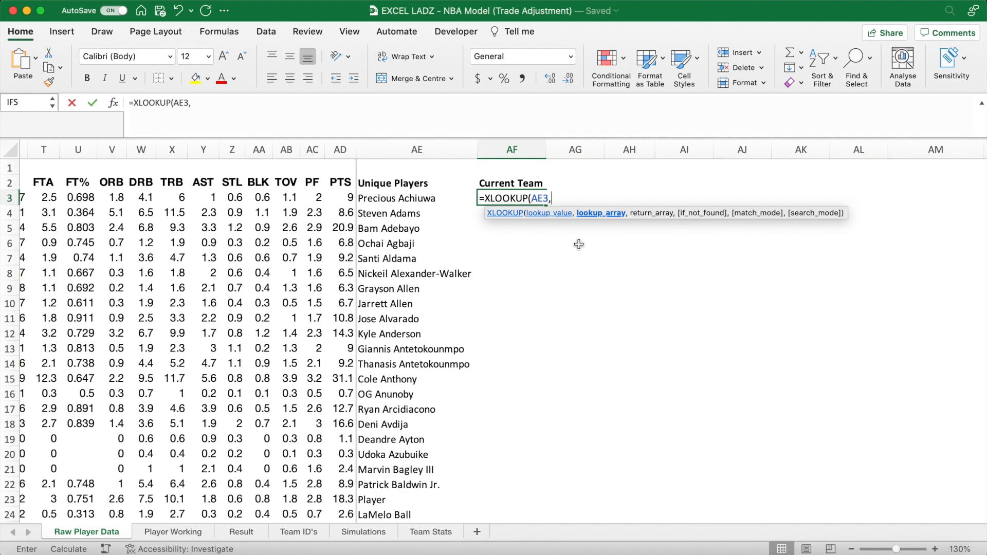
pyautogui.hscroll(-3)
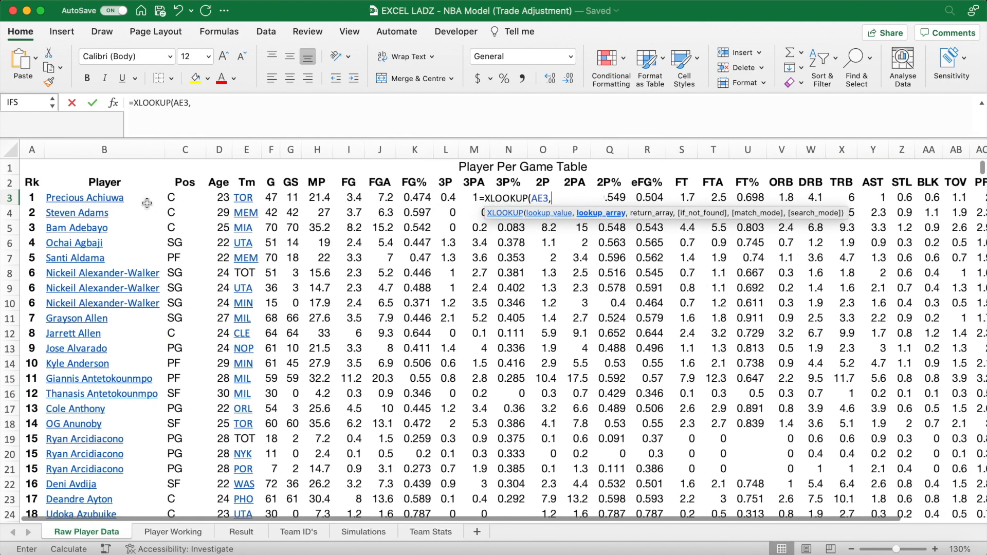
pyautogui.click(82, 197)
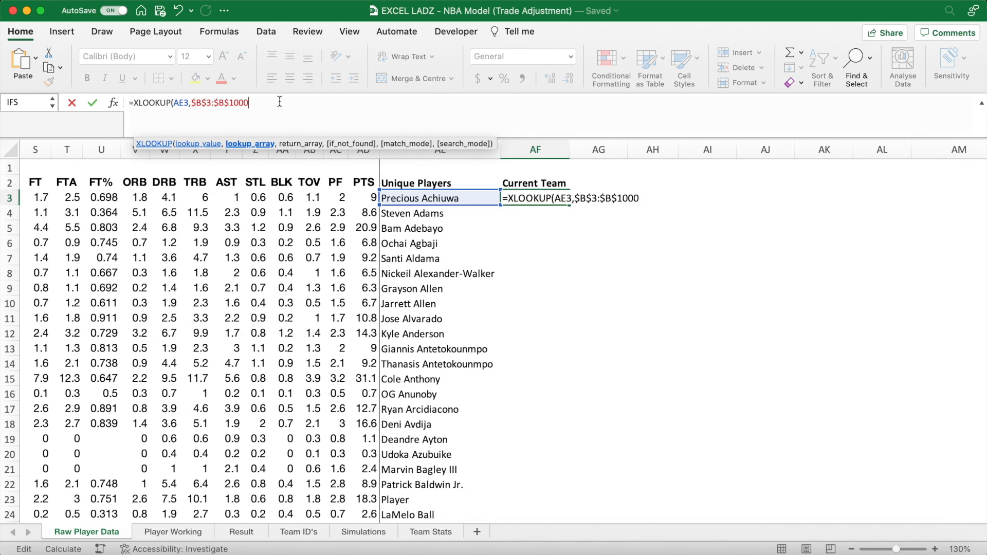
pyautogui.write(',')
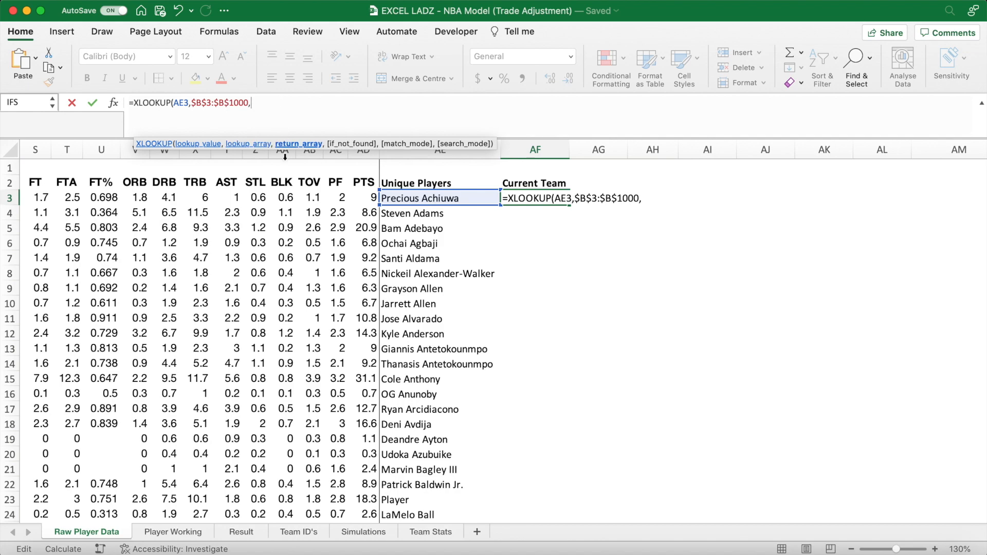
pyautogui.hscroll(-3)
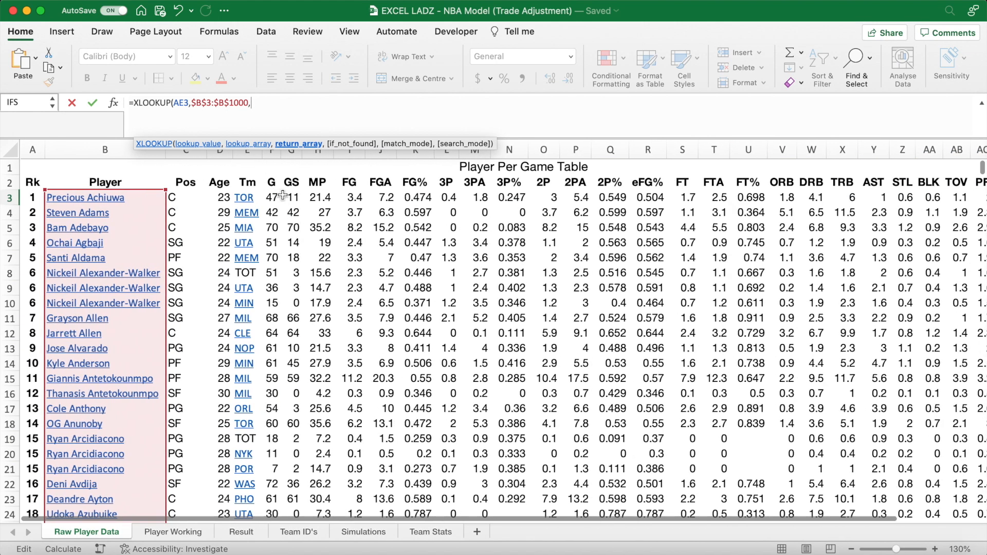
pyautogui.click(243, 197)
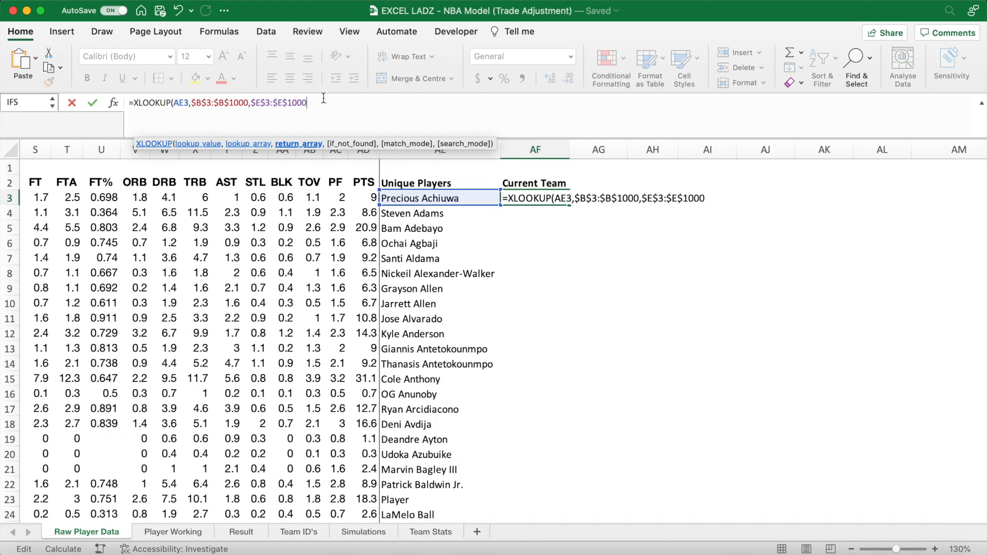
pyautogui.write(',')
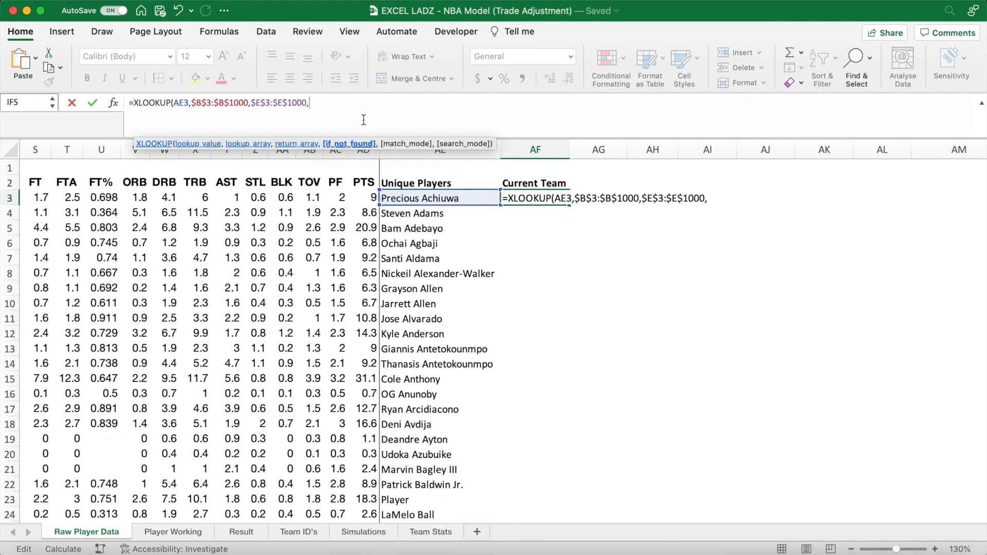
pyautogui.write(',,')
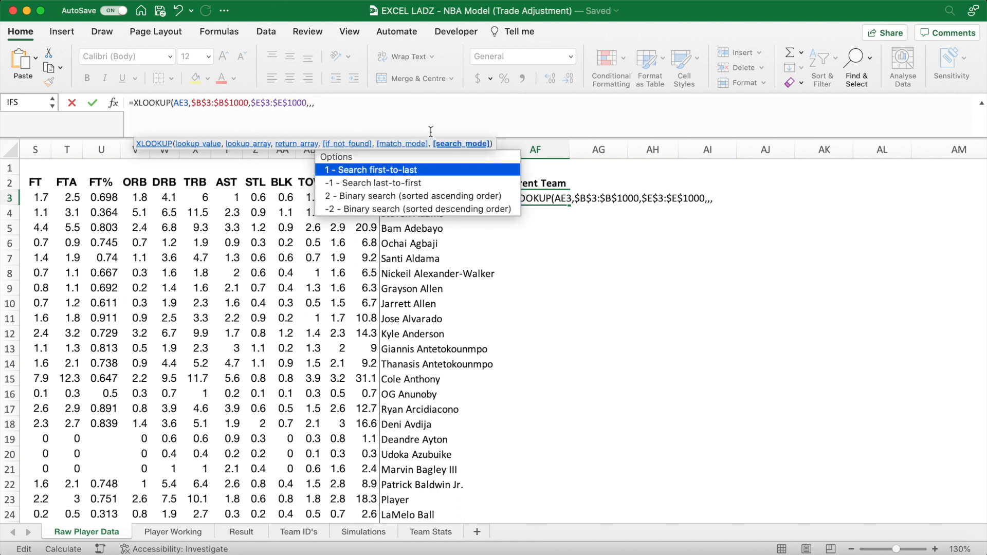
pyautogui.moveTo(463, 183)
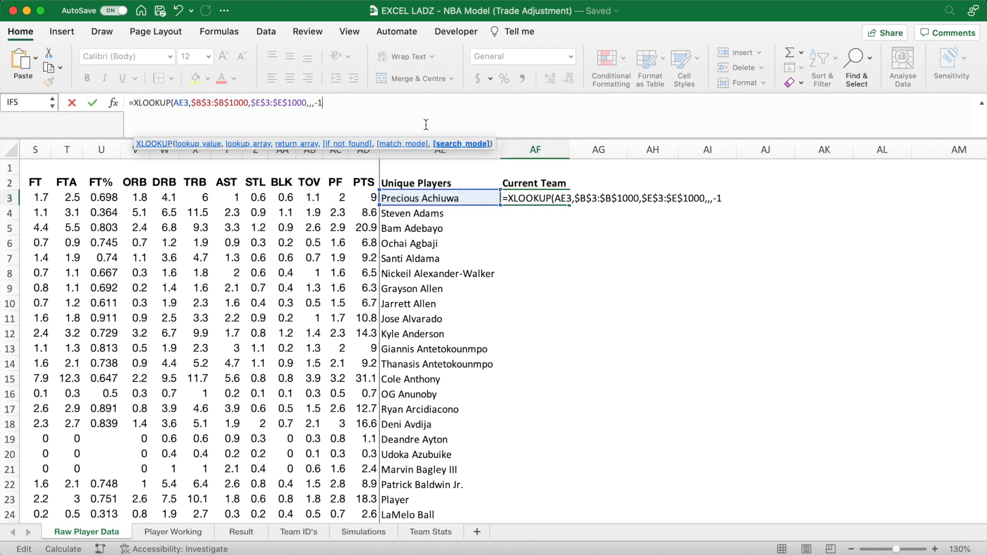
pyautogui.write(')')
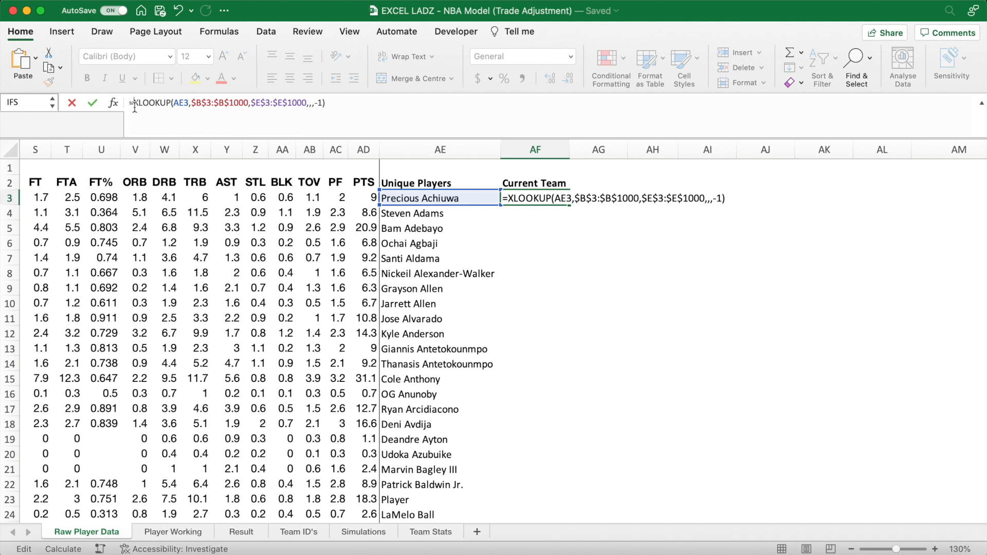
# Wrap the lookup in IFERROR and IF so errors and zeros show blank, giving TOR for Achiuwa.
pyautogui.write('IFERROR(')
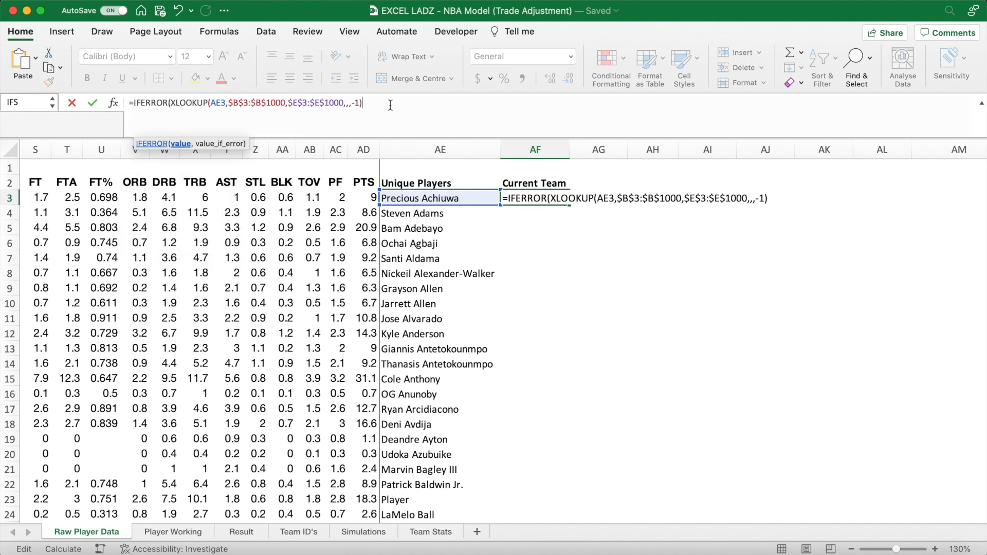
pyautogui.write(',"")')
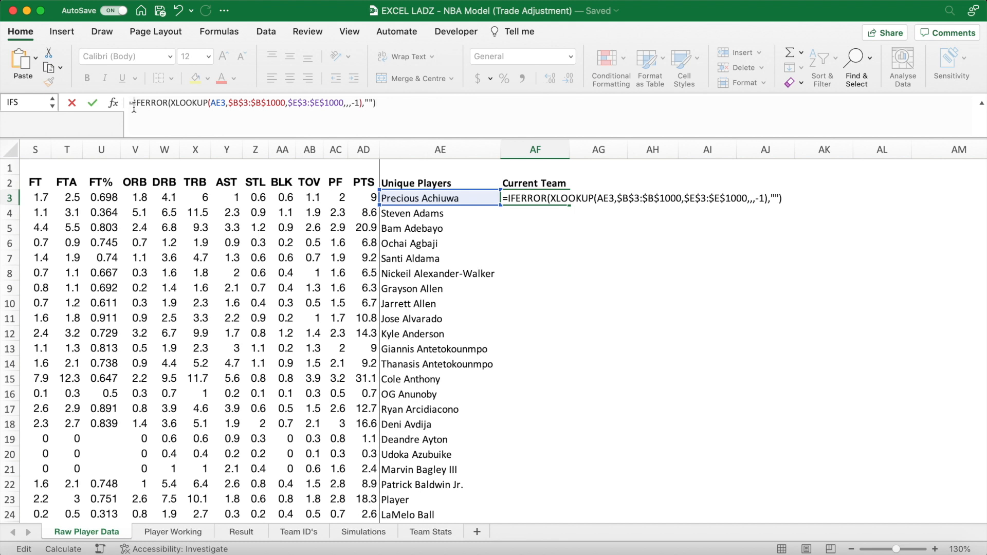
pyautogui.write('IF')
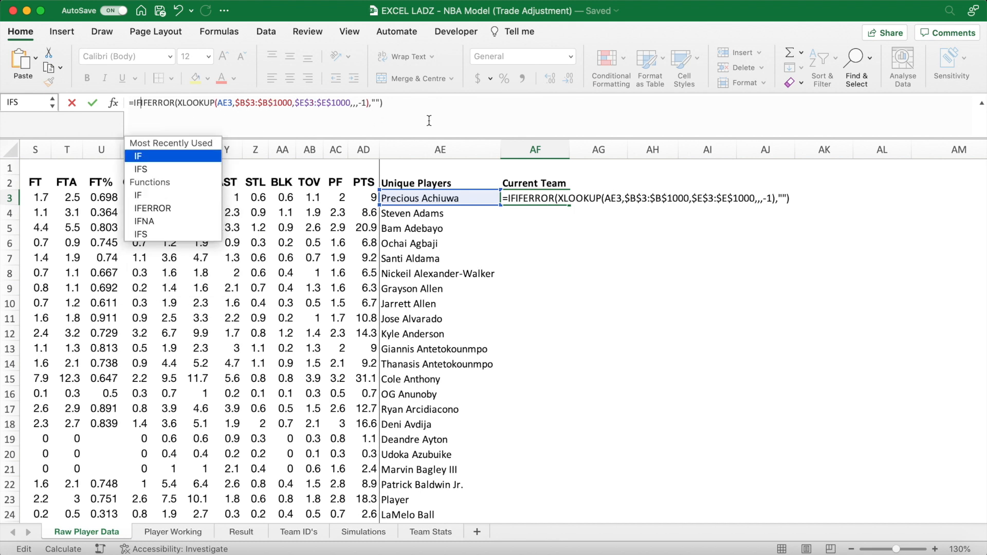
pyautogui.click(138, 155)
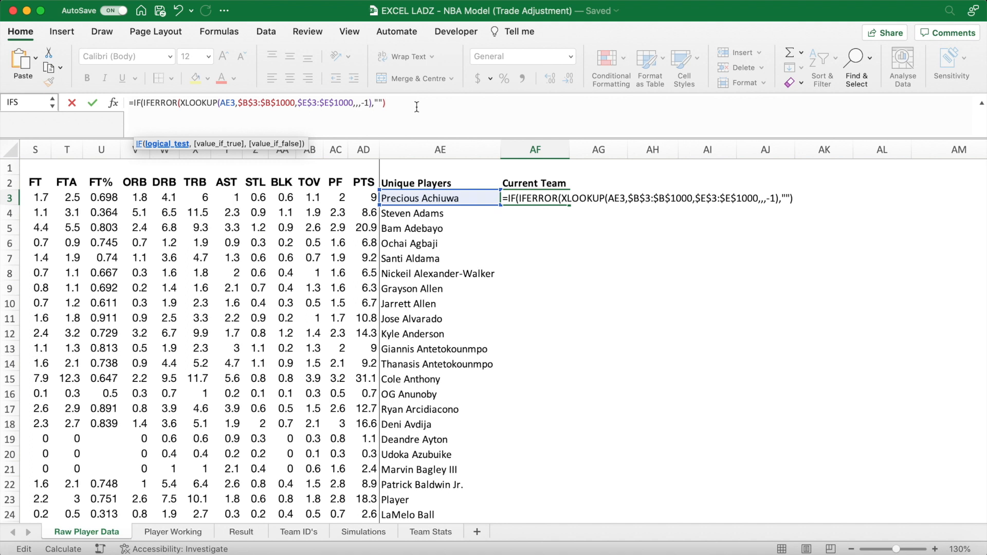
pyautogui.write('=0')
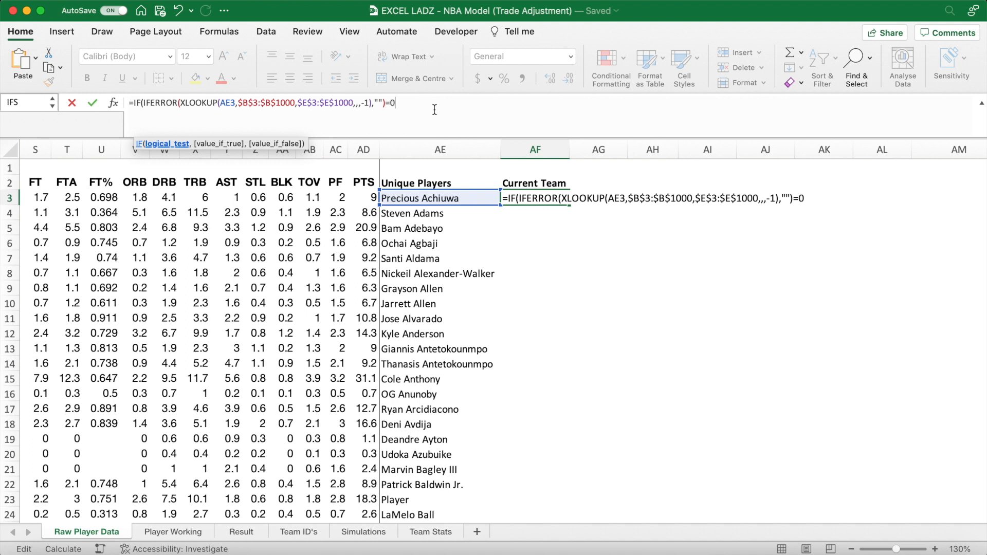
pyautogui.write(',""')
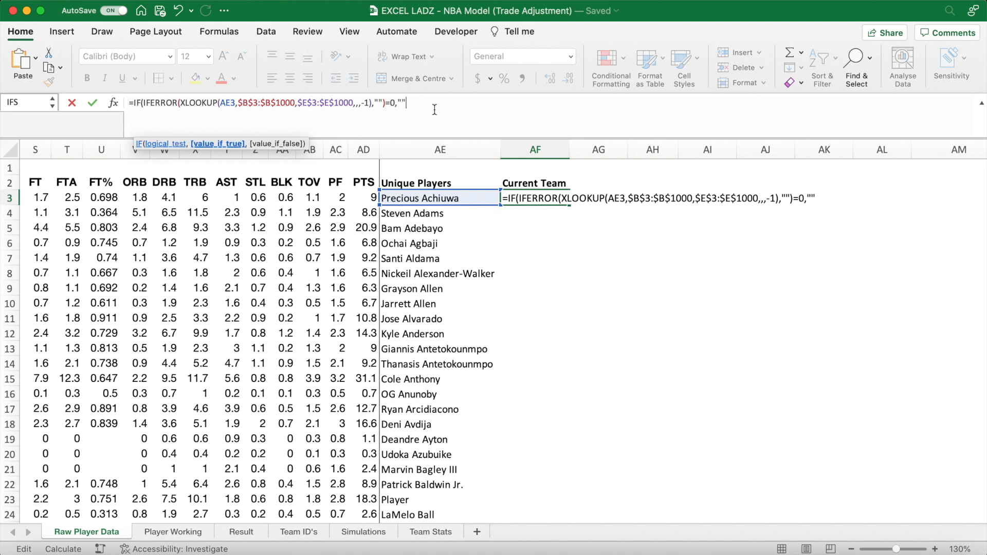
pyautogui.write(',')
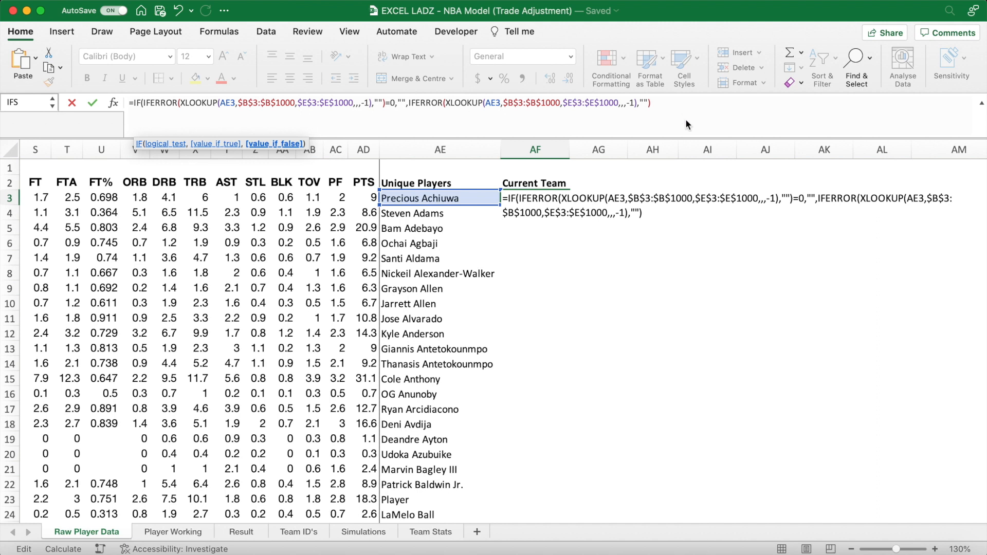
pyautogui.press('Return')
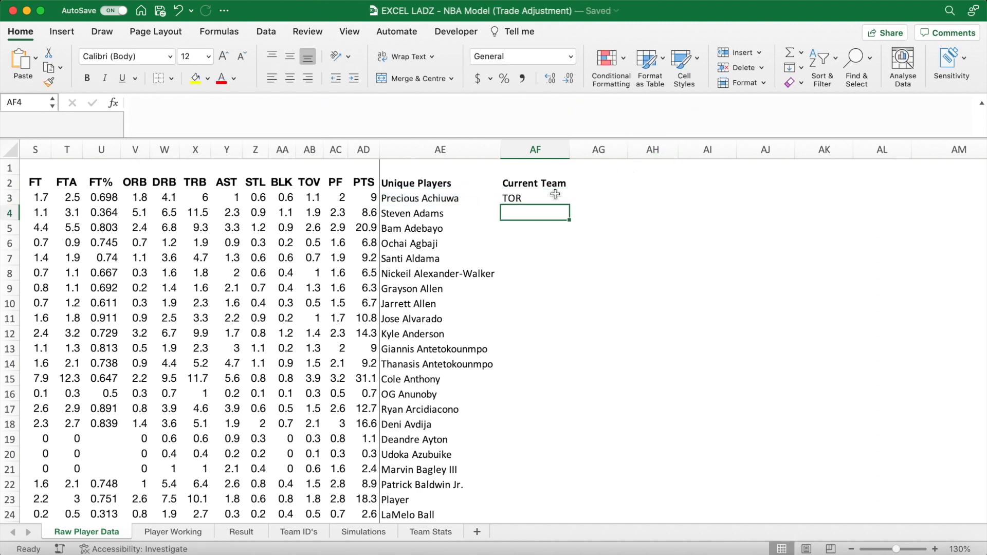
pyautogui.click(534, 197)
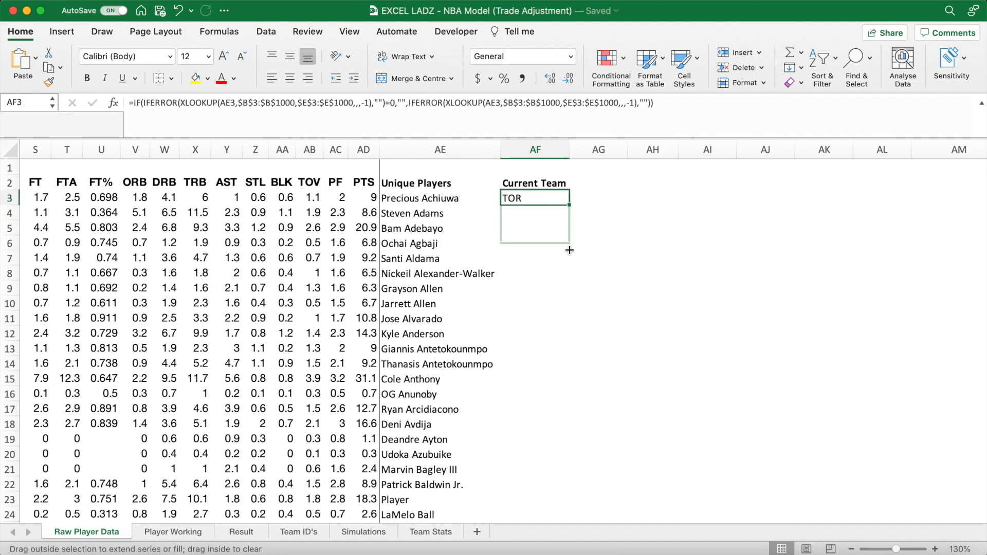
pyautogui.scroll(-3)
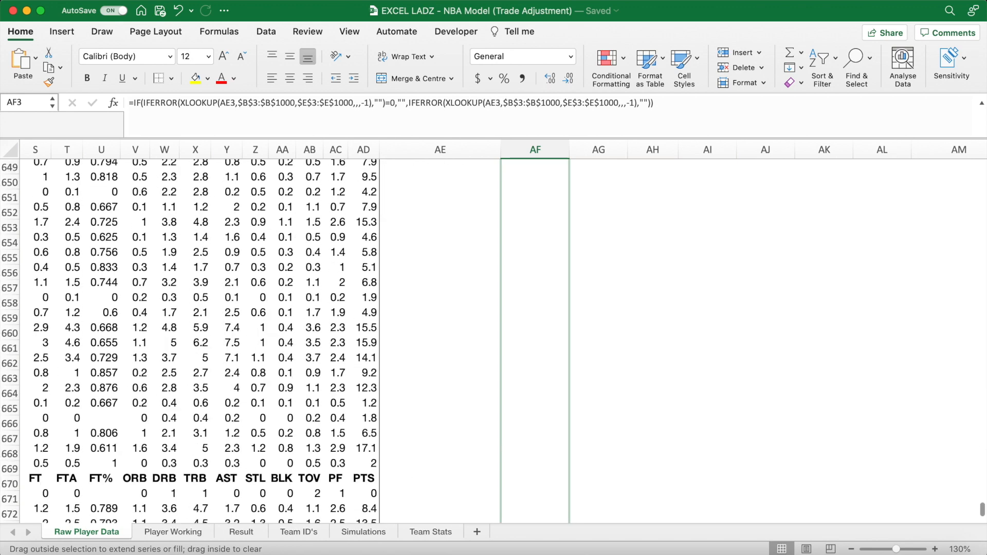
pyautogui.scroll(-3)
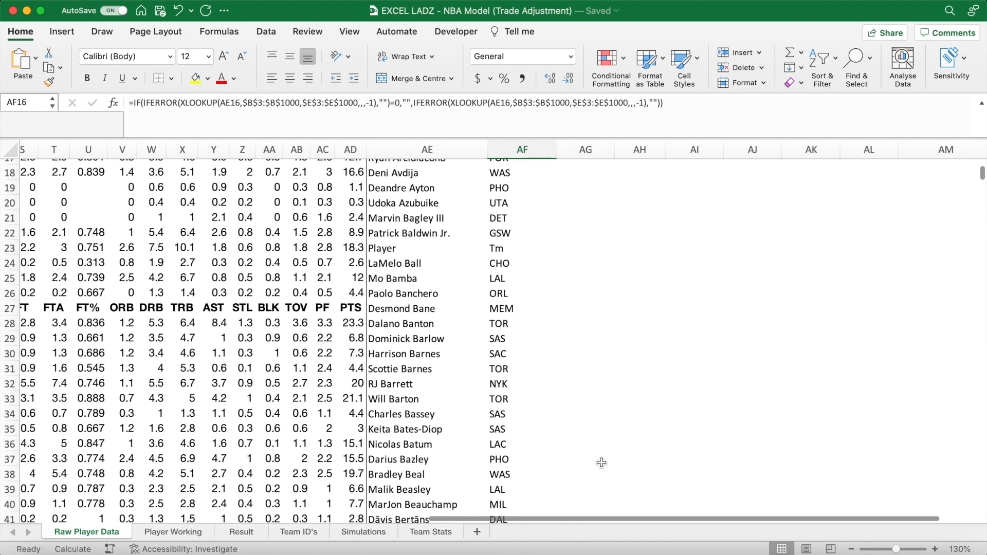
pyautogui.click(578, 328)
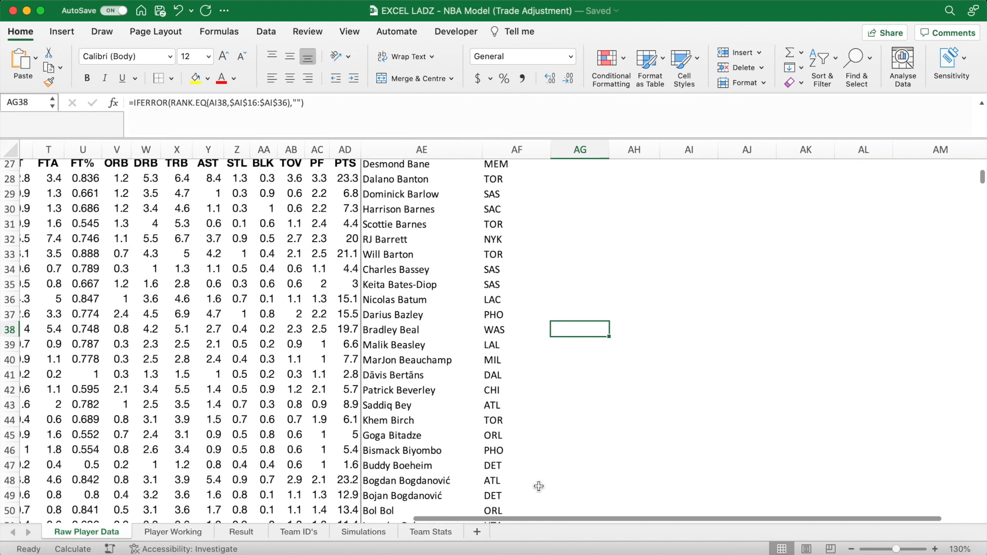
pyautogui.click(516, 344)
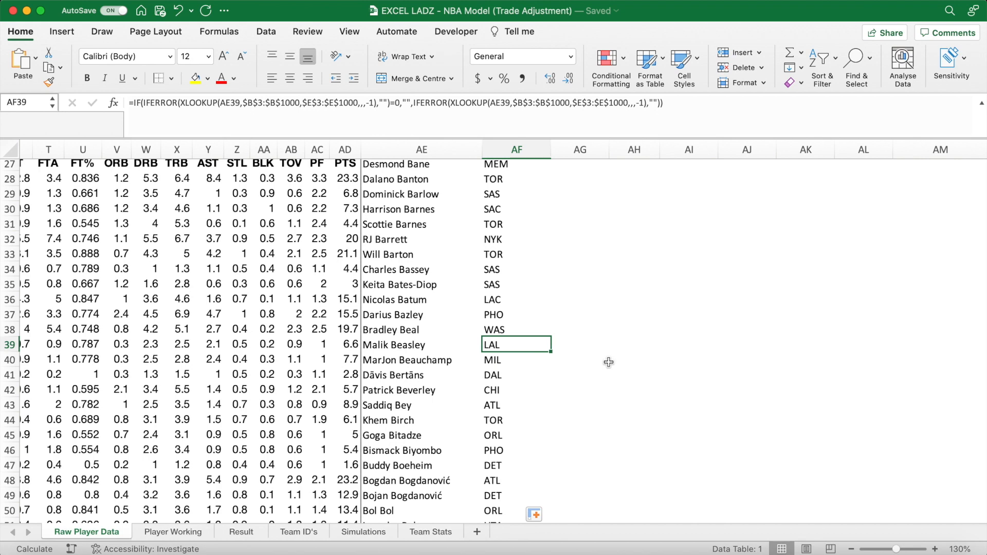
pyautogui.scroll(3)
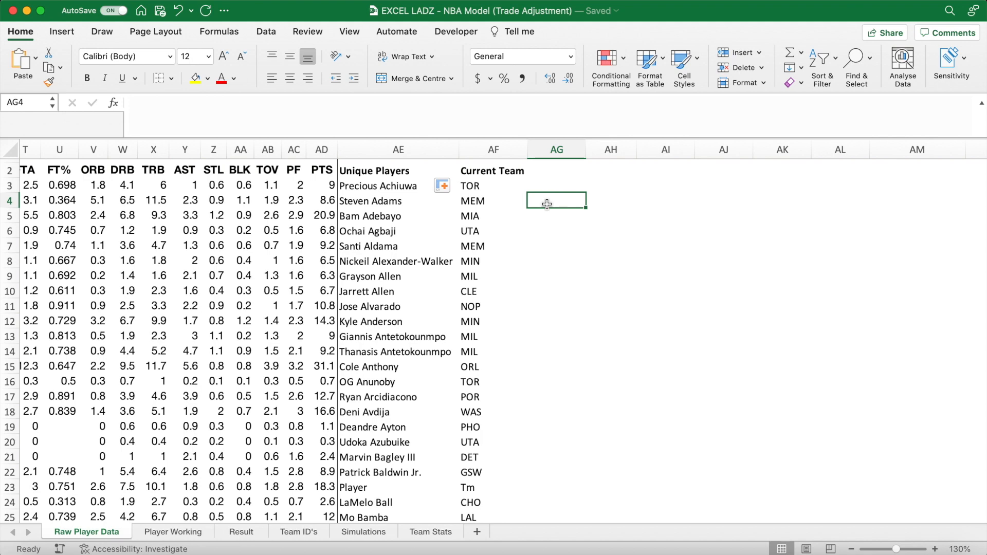
pyautogui.moveTo(195, 532)
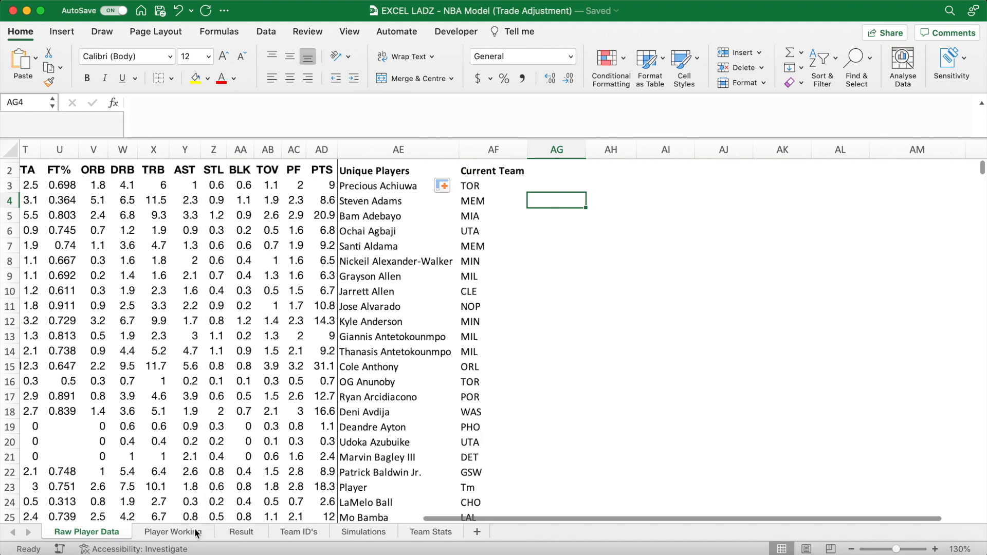
# Repoint the Utah Jazz roster formula to columns AE and AF and fill down, leaving 18 players.
pyautogui.click(170, 531)
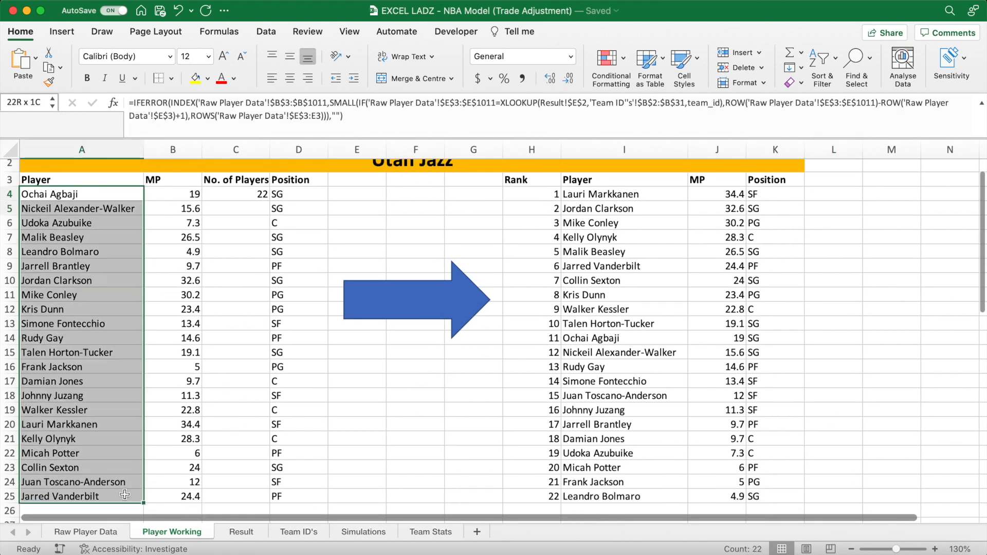
pyautogui.click(81, 194)
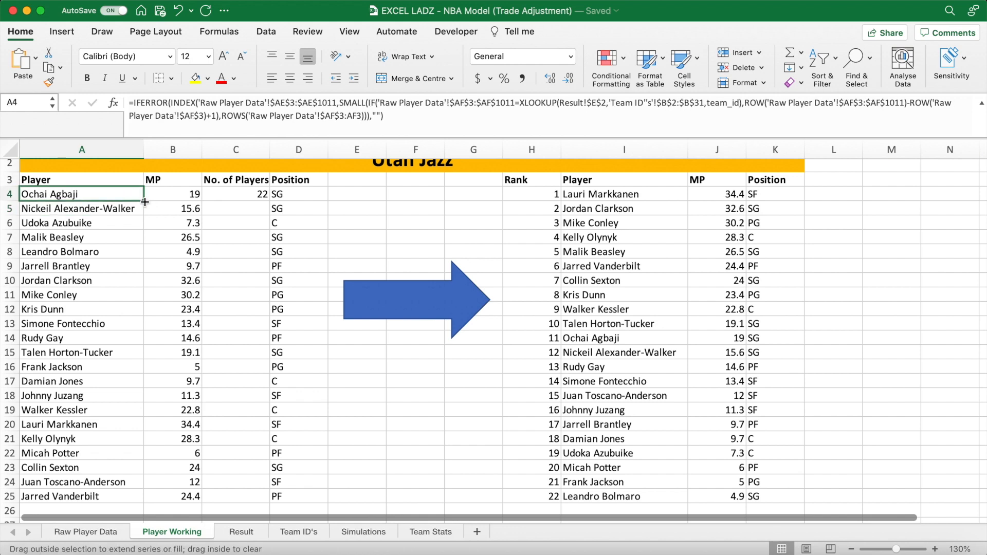
pyautogui.scroll(-3)
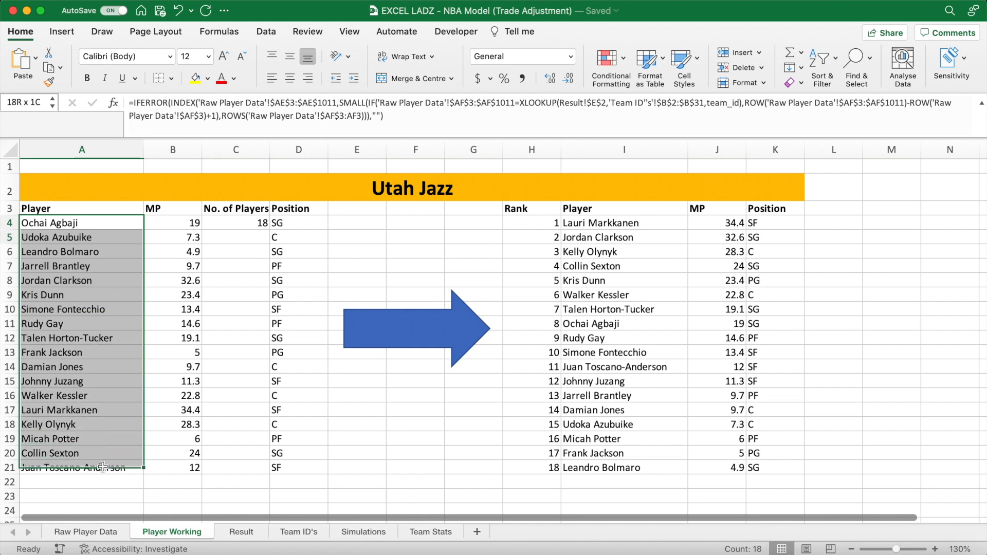
pyautogui.click(80, 481)
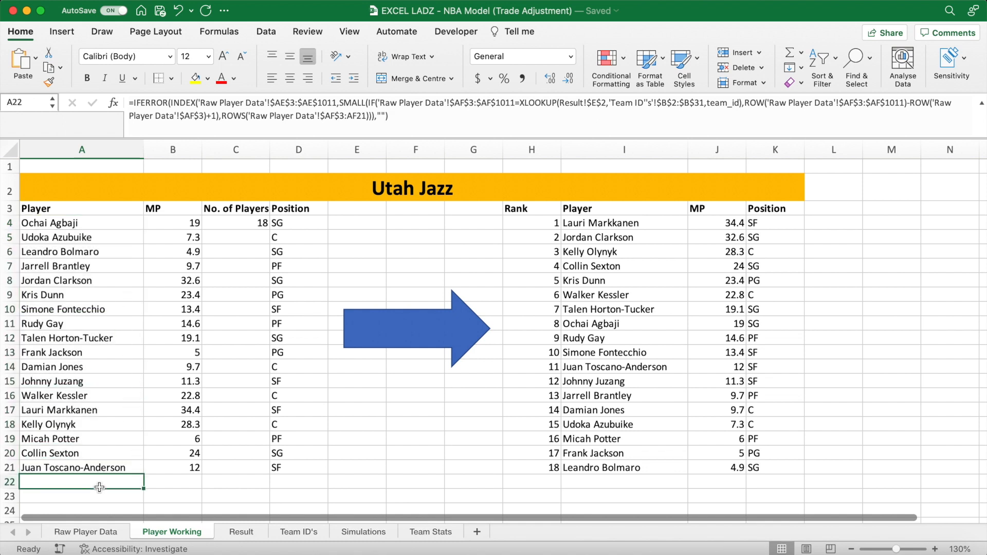
pyautogui.click(81, 265)
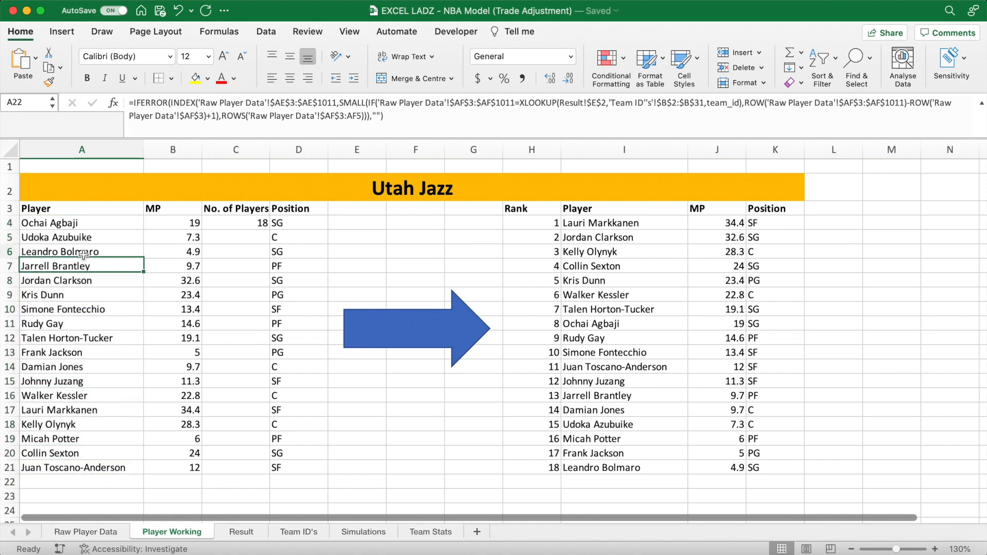
# Repoint the Cleveland Cavaliers roster formula in A34 to AE and AF, leaving 17 players.
pyautogui.click(81, 265)
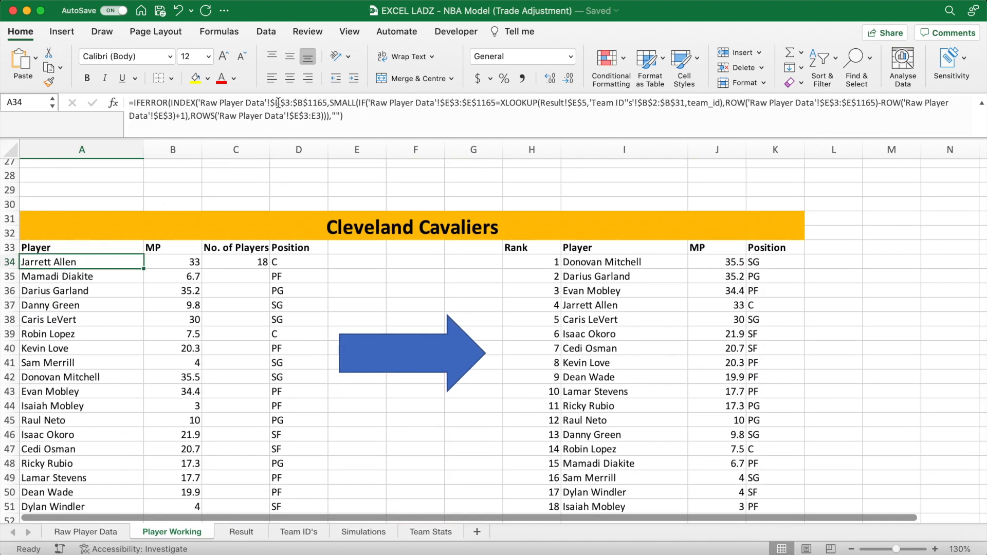
pyautogui.doubleClick(81, 261)
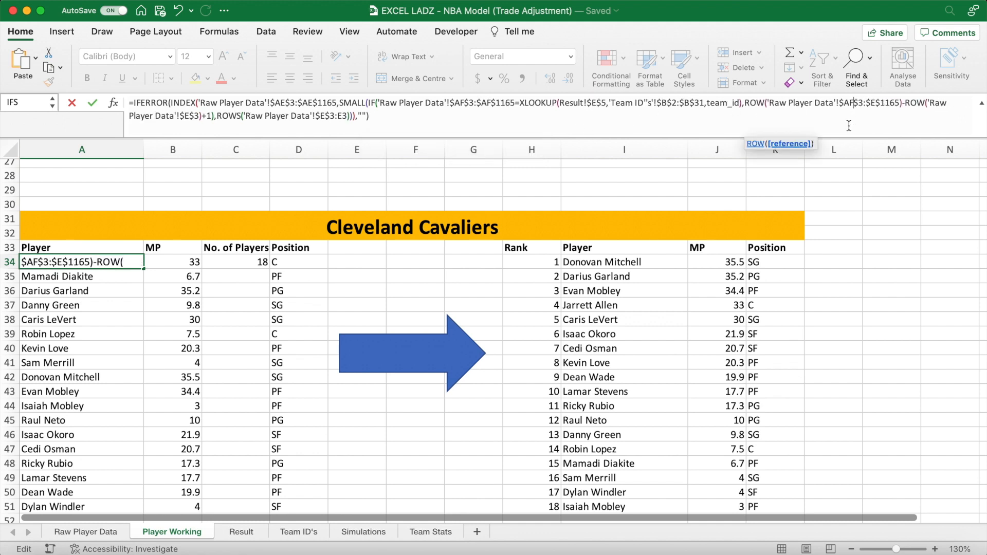
pyautogui.moveTo(876, 140)
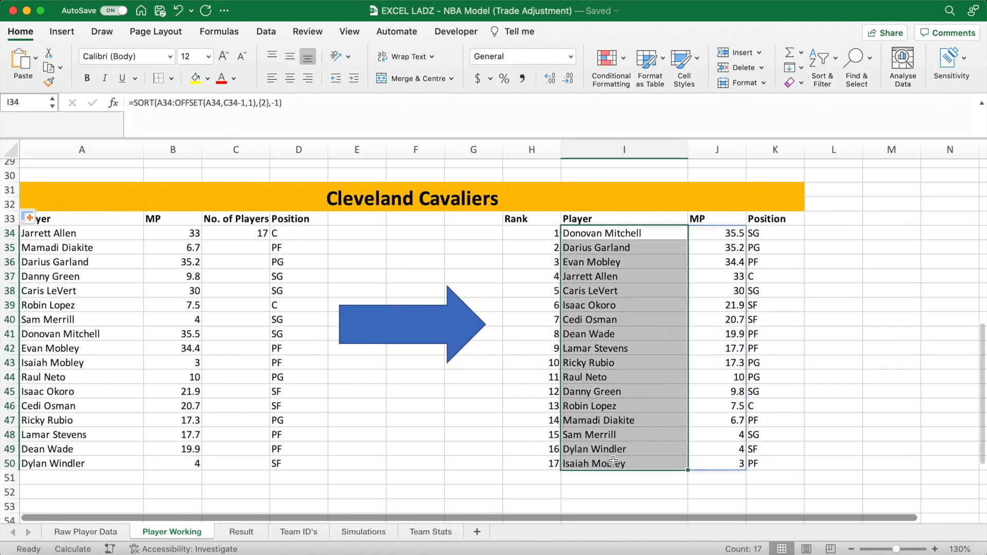
pyautogui.click(833, 405)
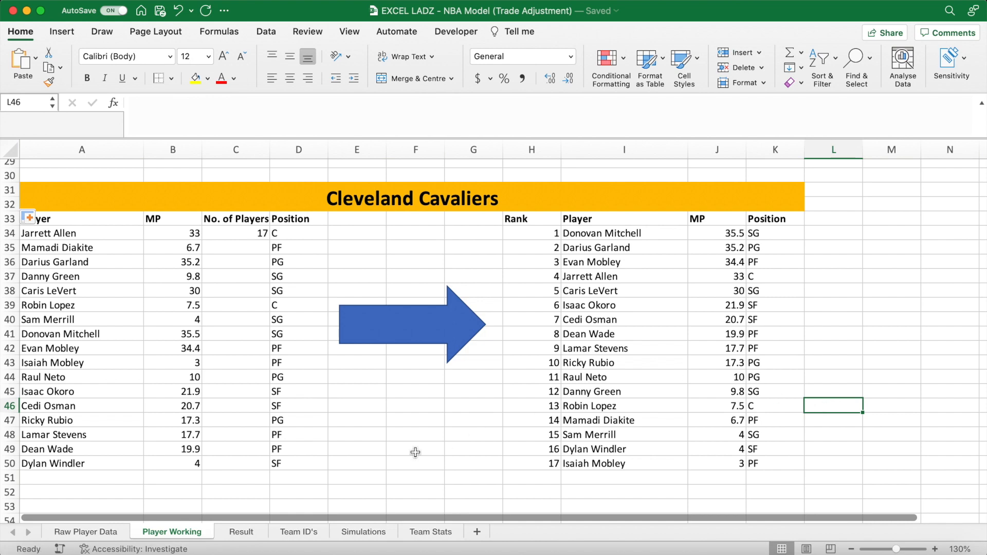
pyautogui.click(238, 531)
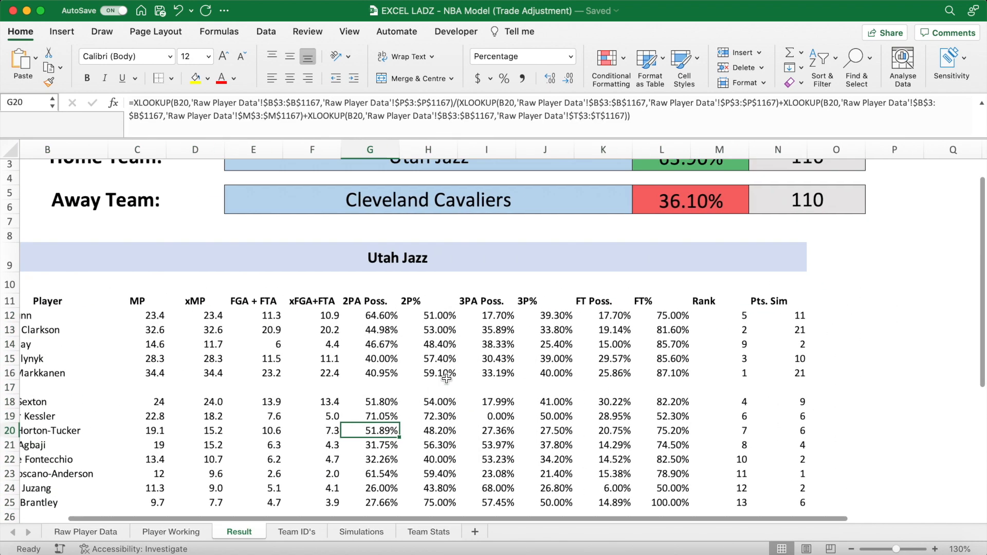
# Refresh All so Utah Jazz shows 62.45% and 115 against Cleveland's 37.55% and 110.
pyautogui.click(758, 346)
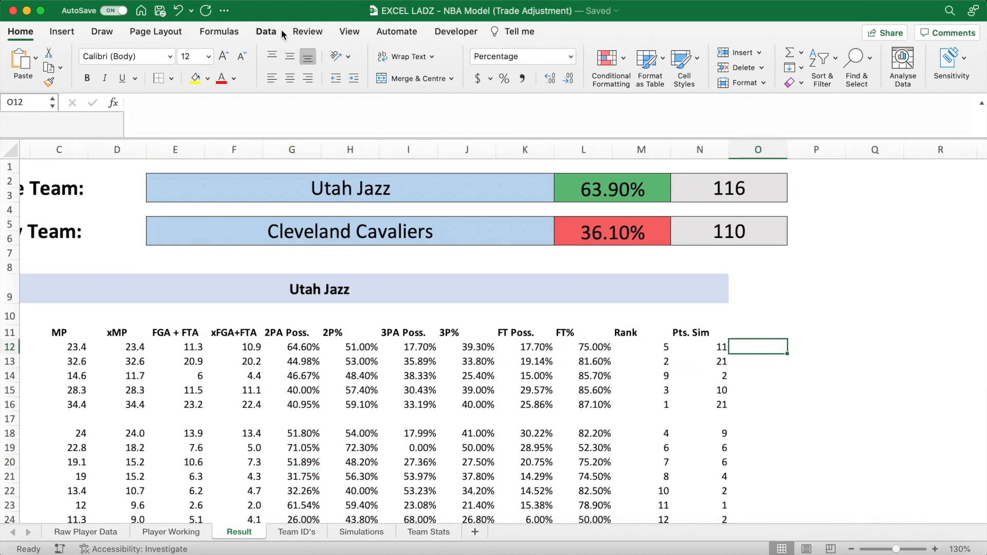
pyautogui.click(265, 32)
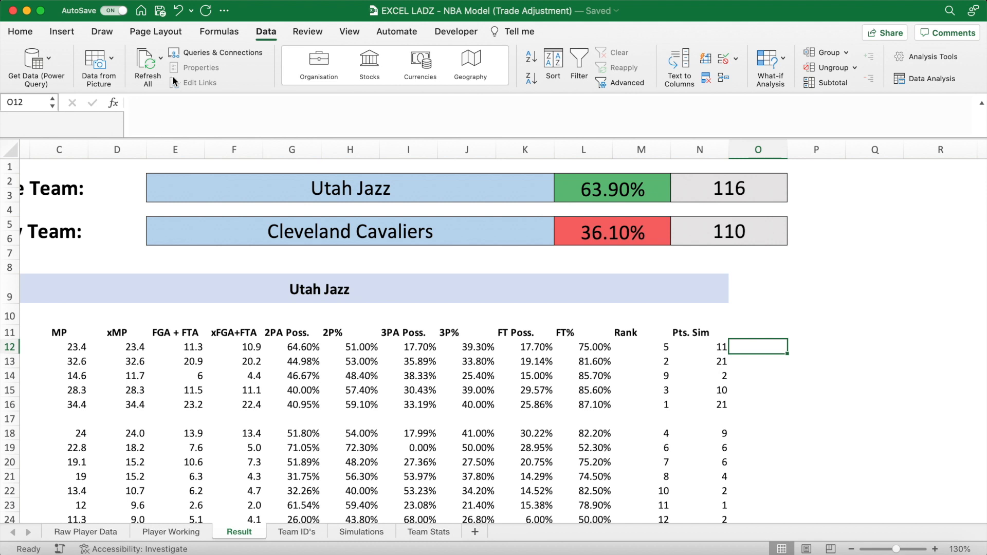
pyautogui.click(147, 63)
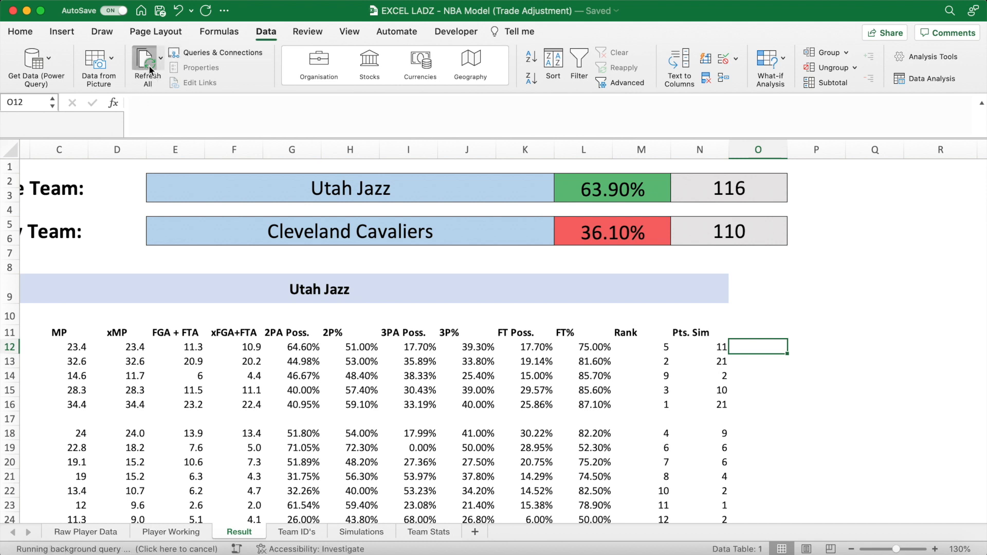
pyautogui.click(147, 64)
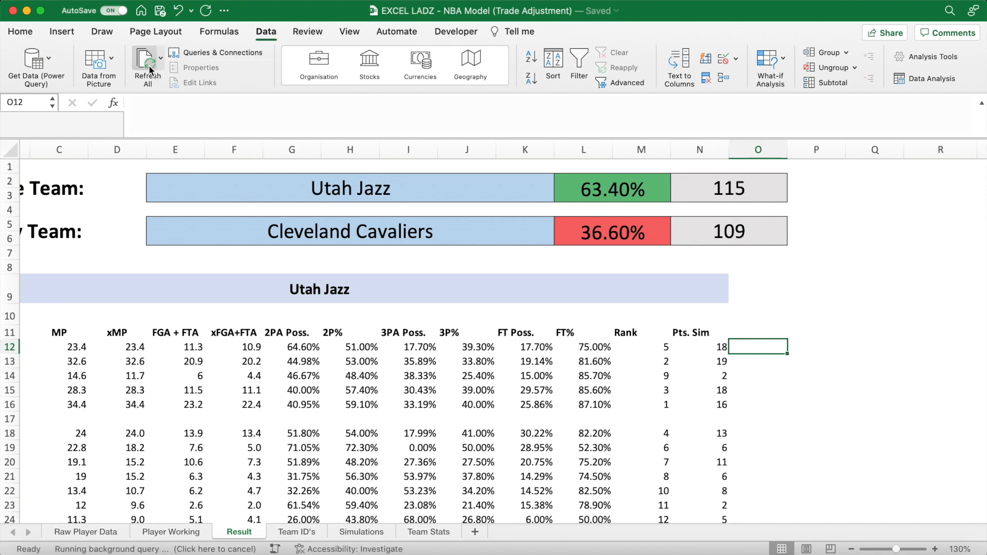
pyautogui.click(147, 66)
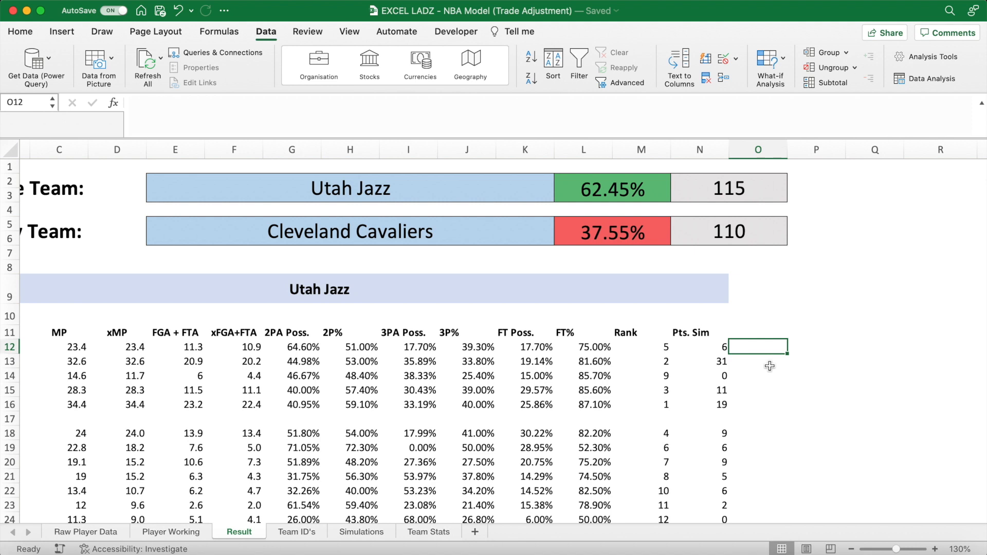
pyautogui.moveTo(508, 194)
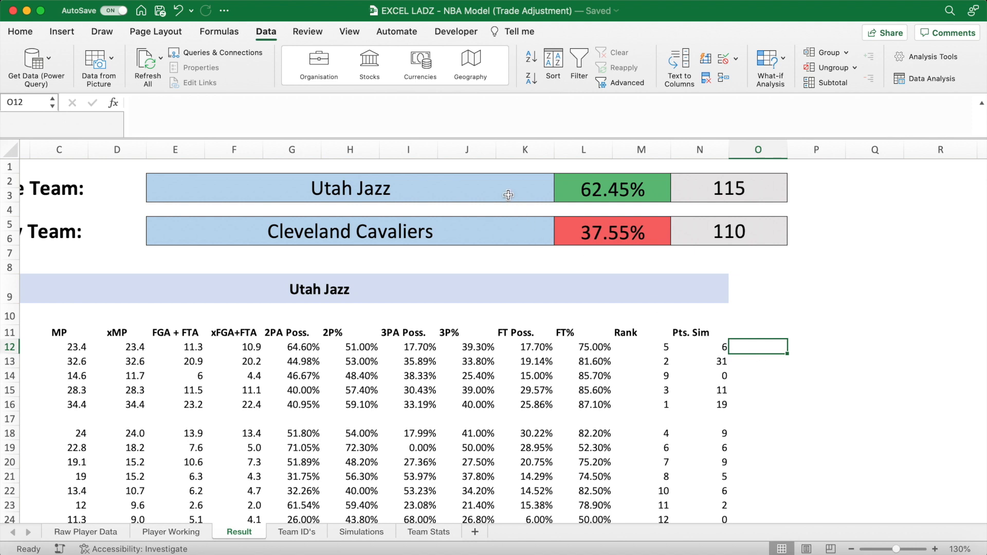
pyautogui.click(350, 232)
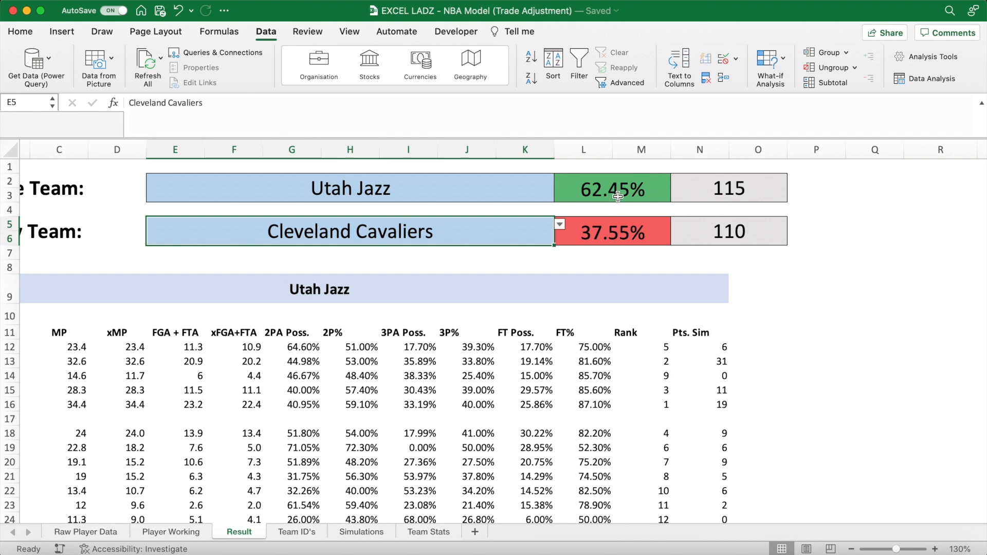
pyautogui.click(727, 231)
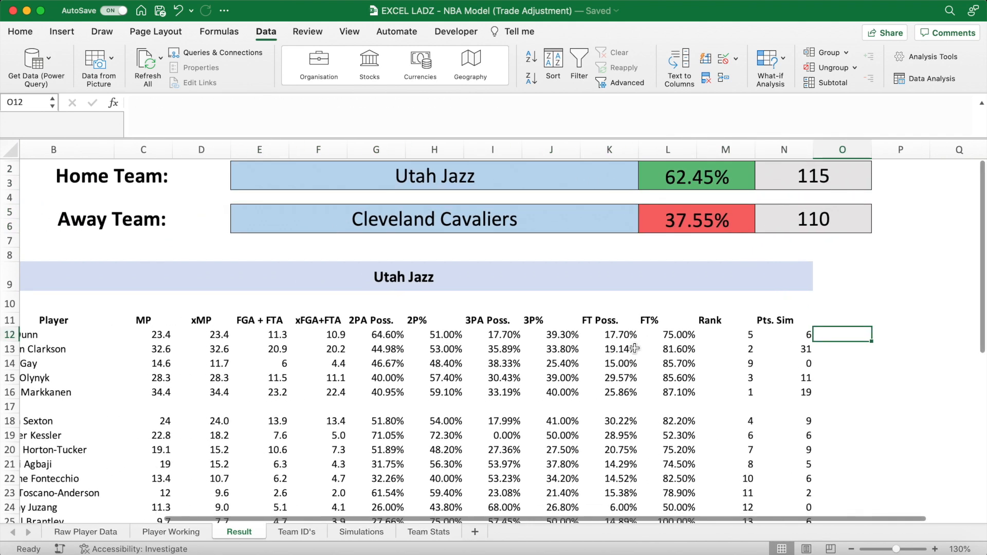
pyautogui.scroll(-3)
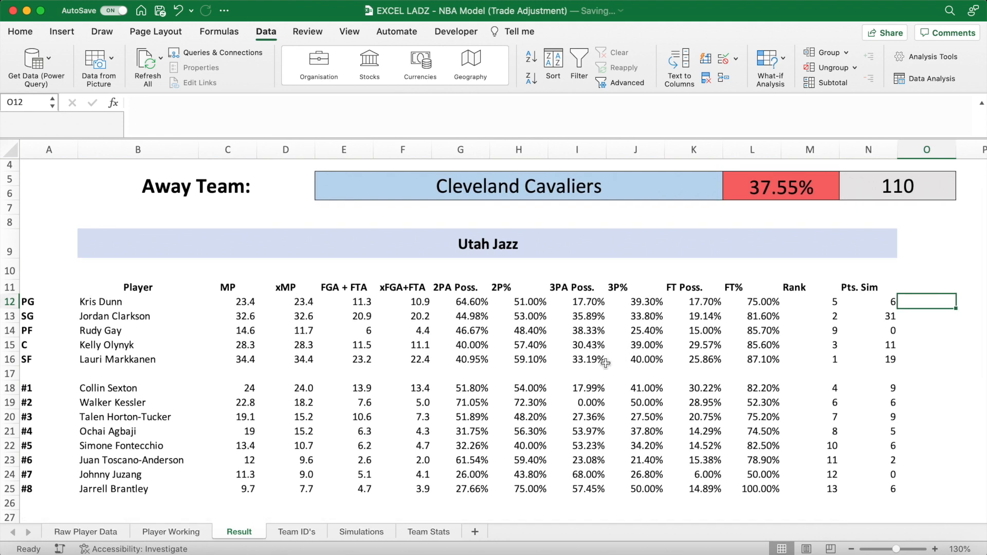
pyautogui.scroll(3)
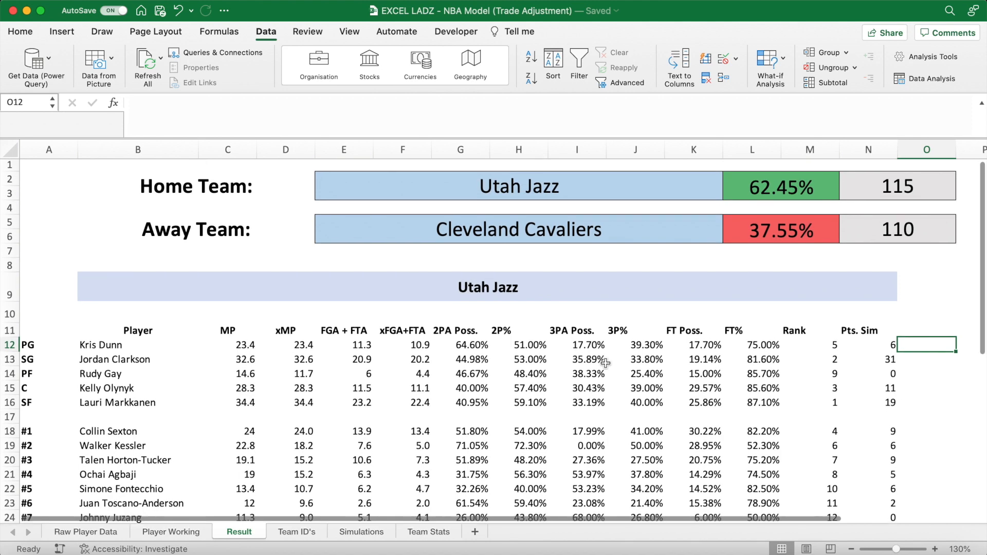